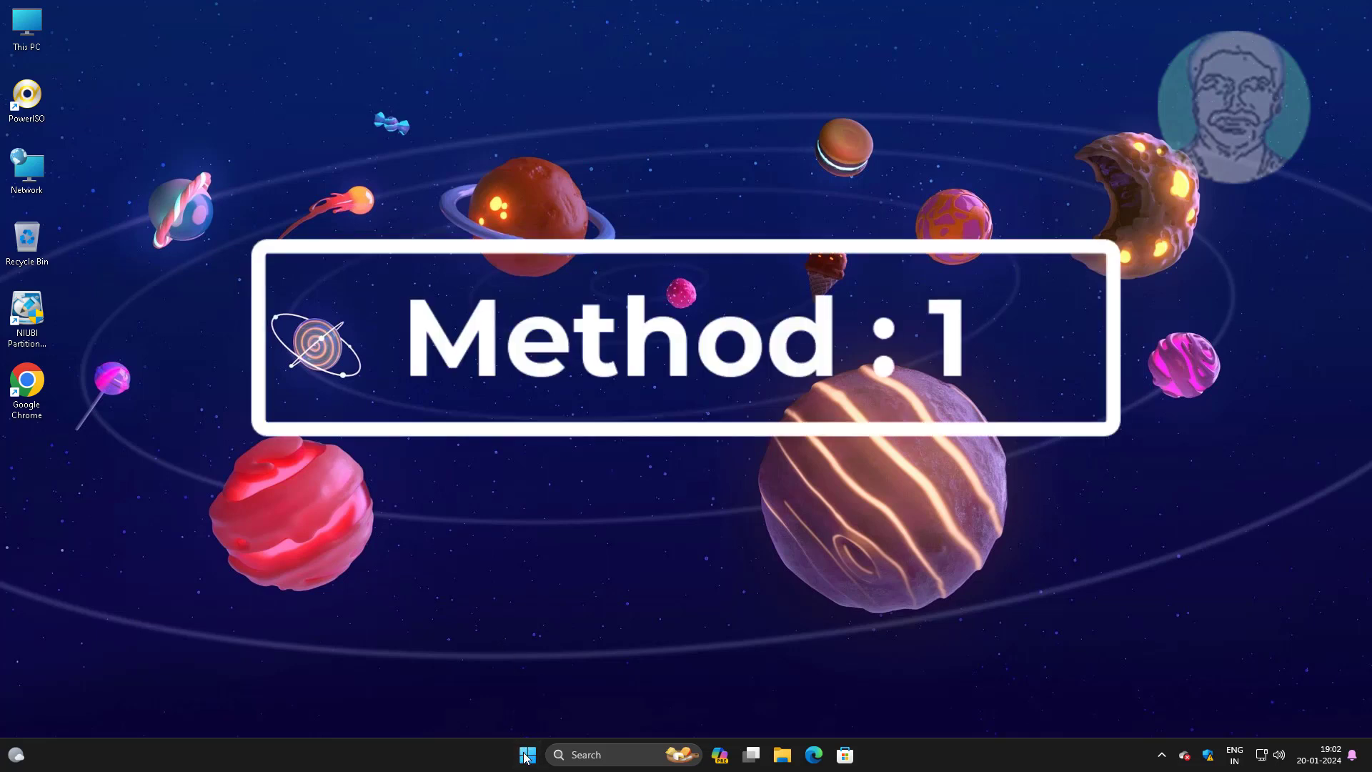
Launch Device Manager from the Start button's Quick Link menu
{"action": "right_click", "coordinate": [526, 754]}
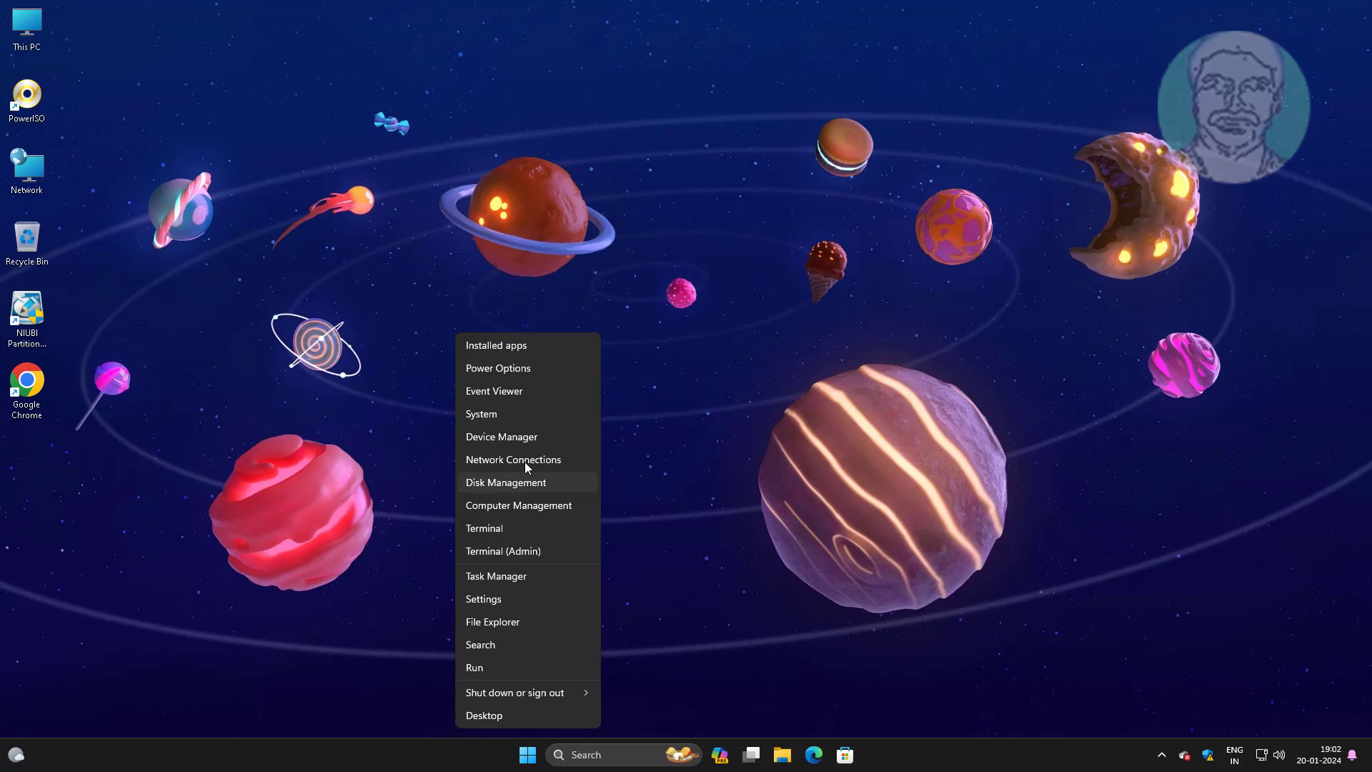
{"action": "left_click", "coordinate": [512, 437]}
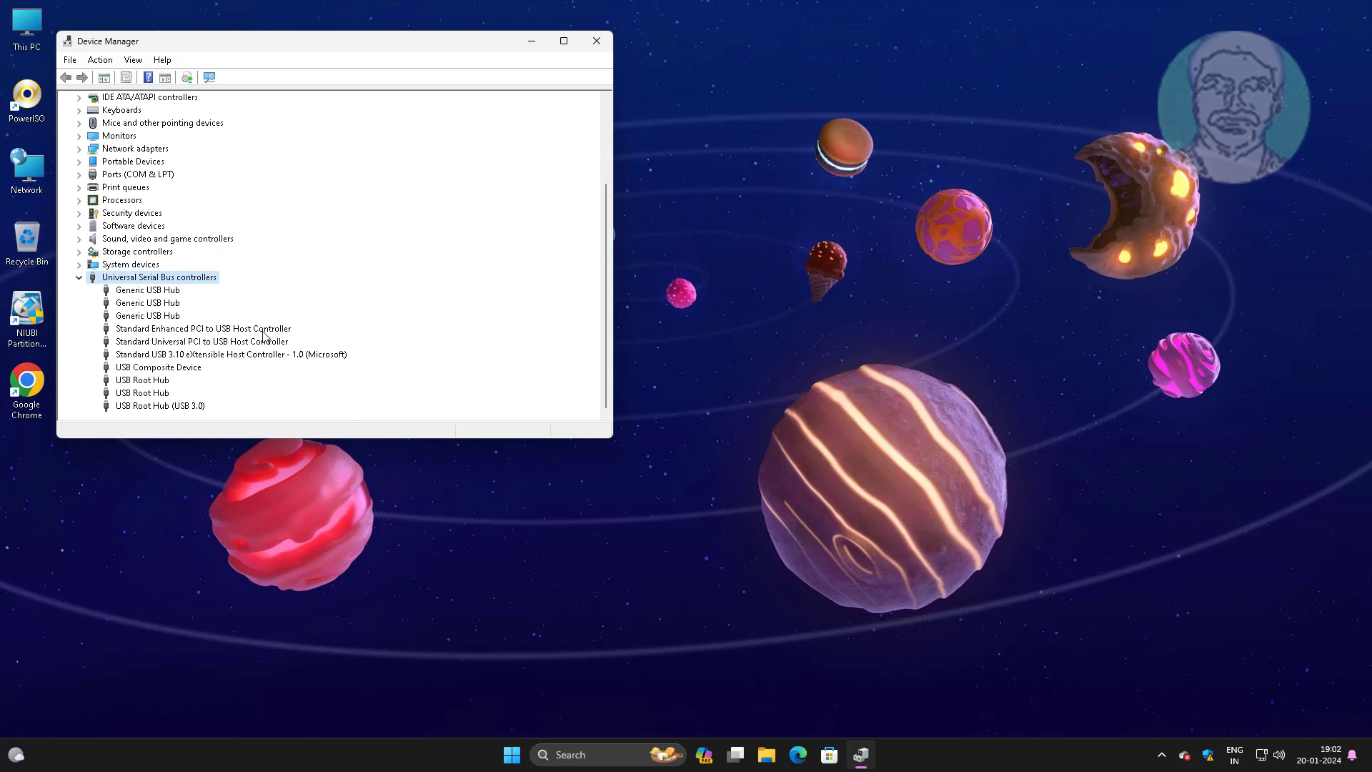
{"action": "mouse_move", "coordinate": [231, 365]}
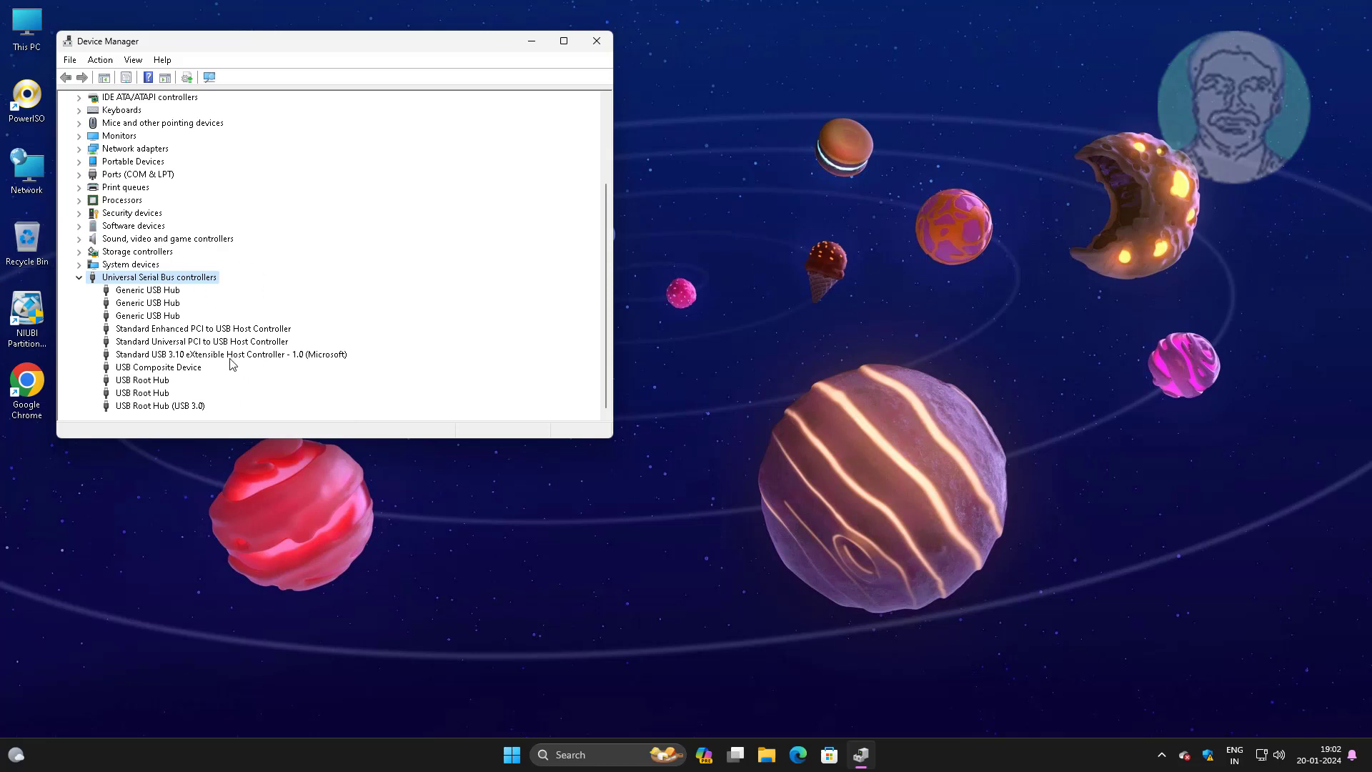
Disable the USB 3.10 eXtensible Host Controller, confirm with Yes, then re-enable it from its context menu
{"action": "right_click", "coordinate": [230, 353]}
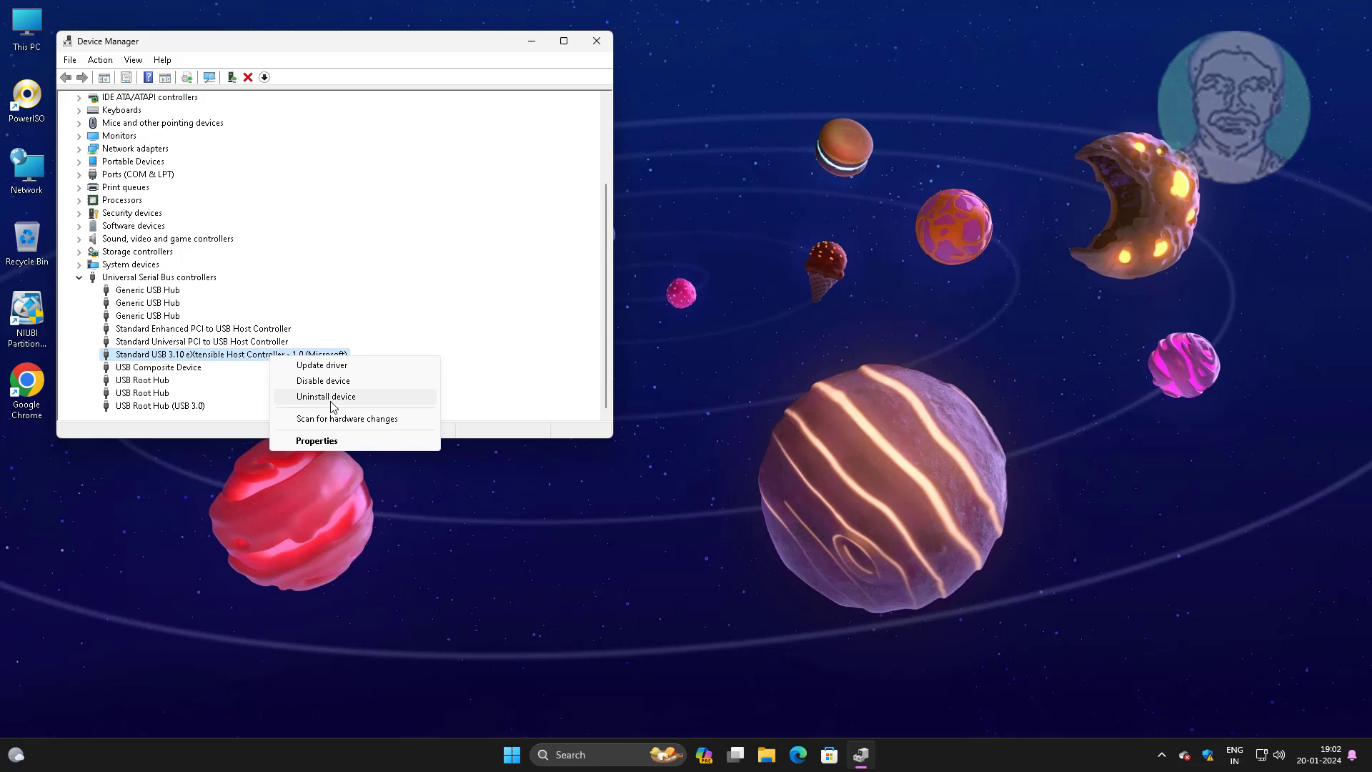
{"action": "left_click", "coordinate": [323, 381]}
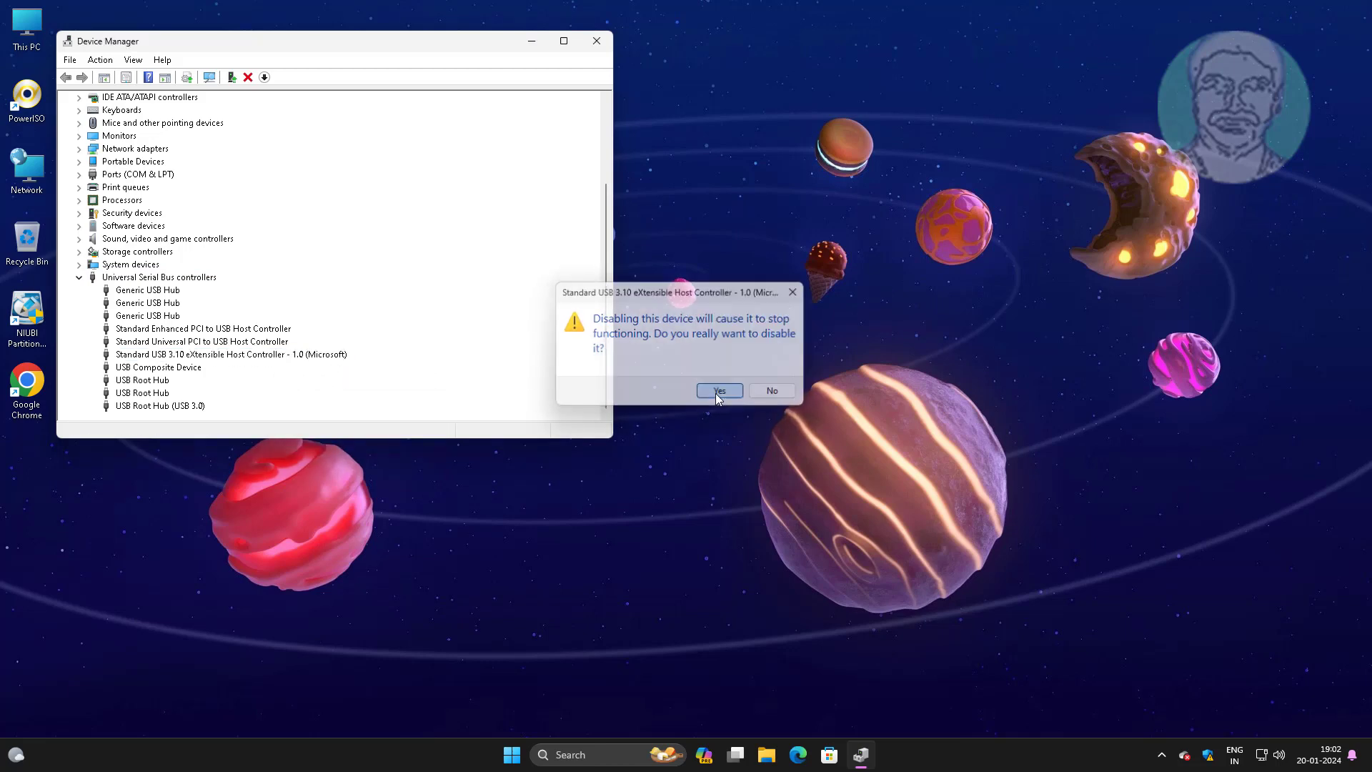
{"action": "left_click", "coordinate": [719, 390]}
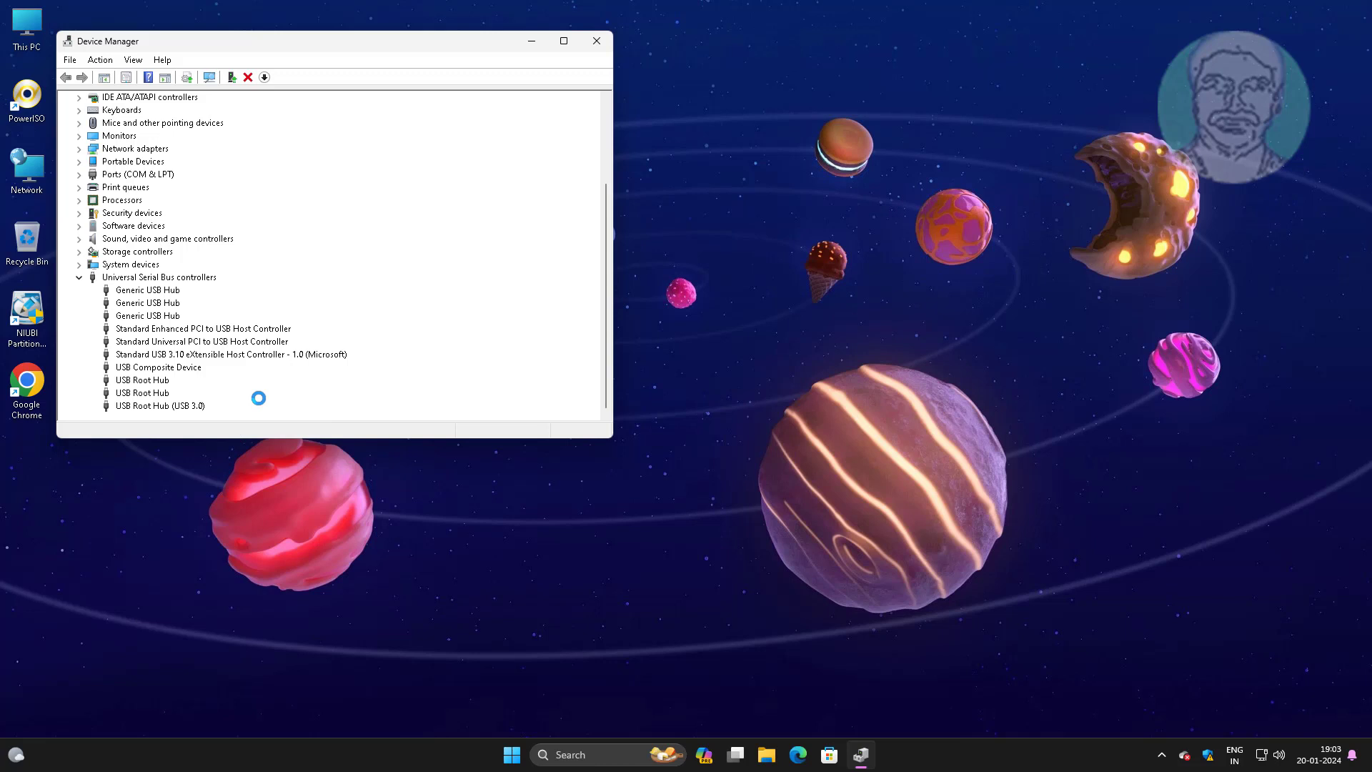
{"action": "left_click", "coordinate": [231, 353]}
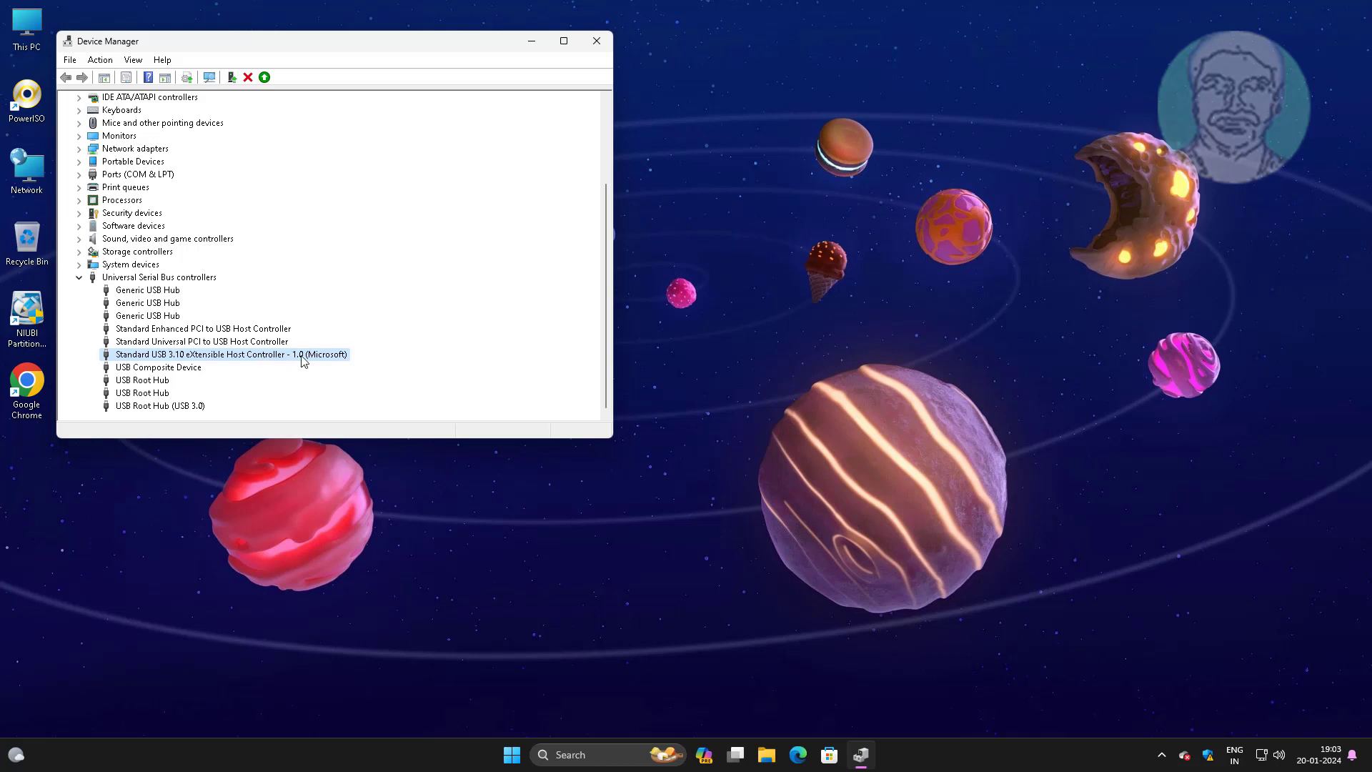
{"action": "right_click", "coordinate": [232, 353]}
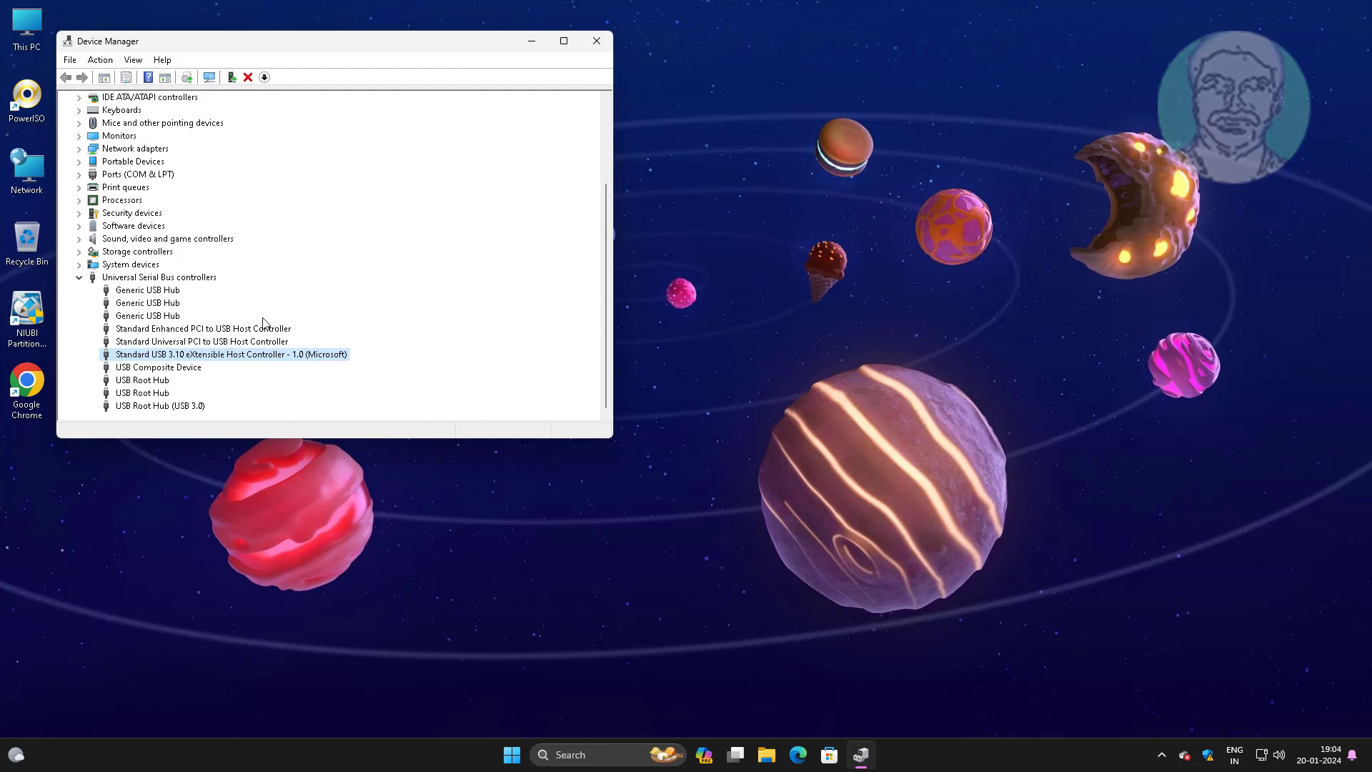
{"action": "scroll", "scroll_direction": "down", "scroll_amount": 3}
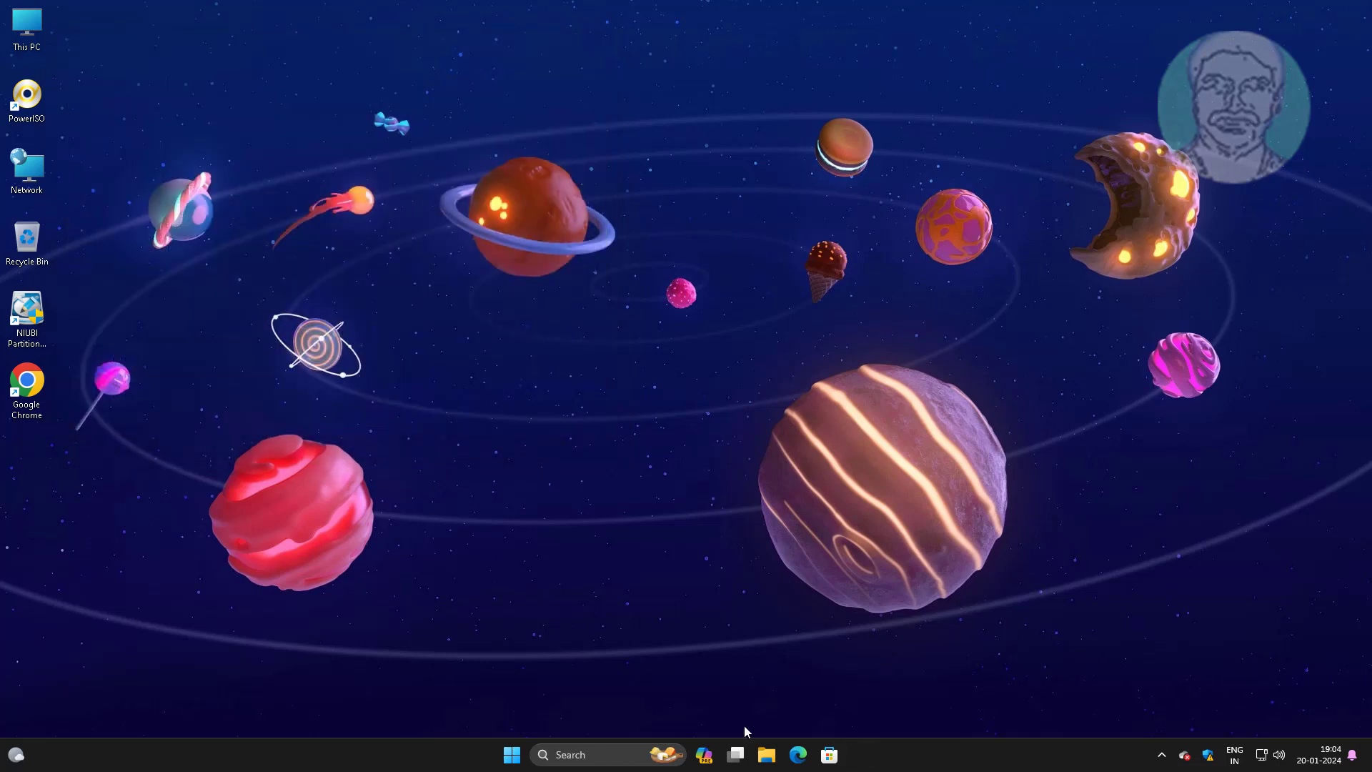
Dismiss the Start menu and relaunch Device Manager from the Quick Link menu
{"action": "left_click", "coordinate": [511, 755]}
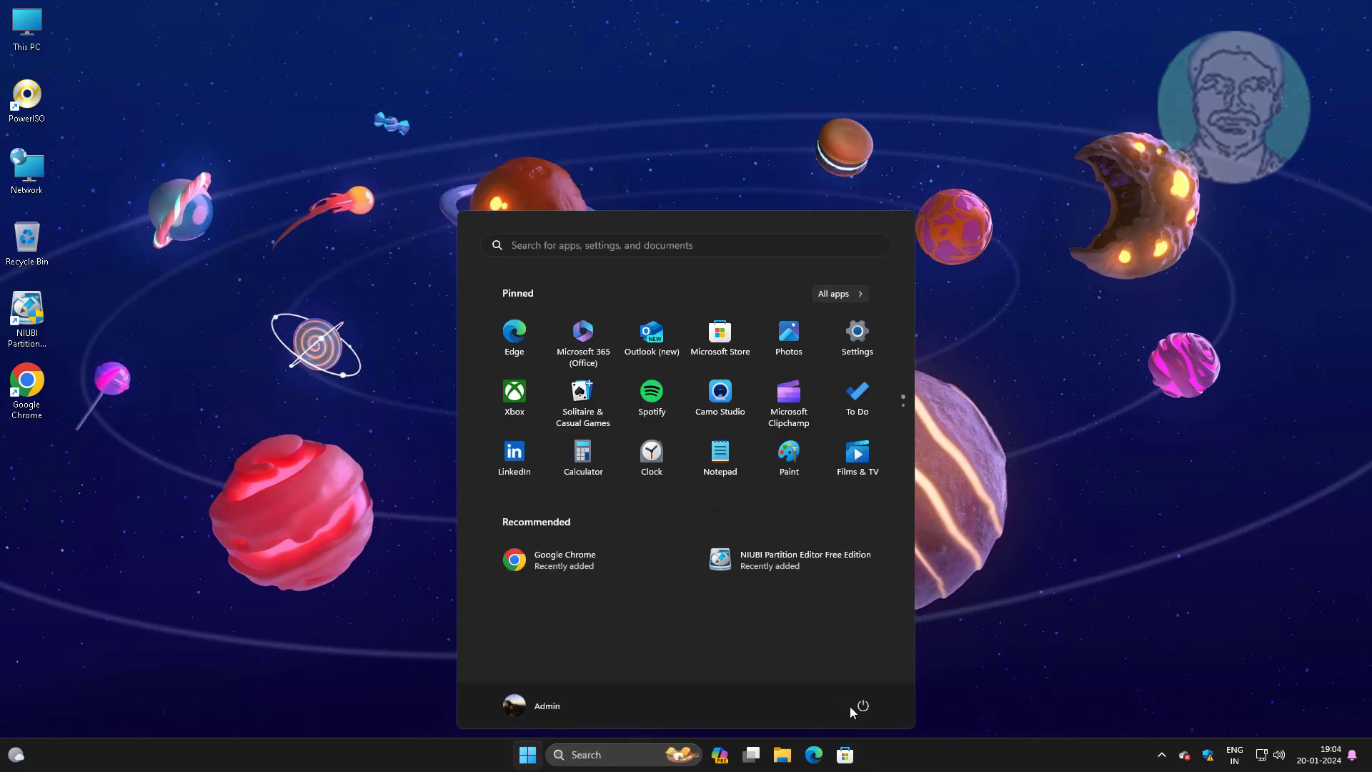
{"action": "left_click", "coordinate": [860, 704]}
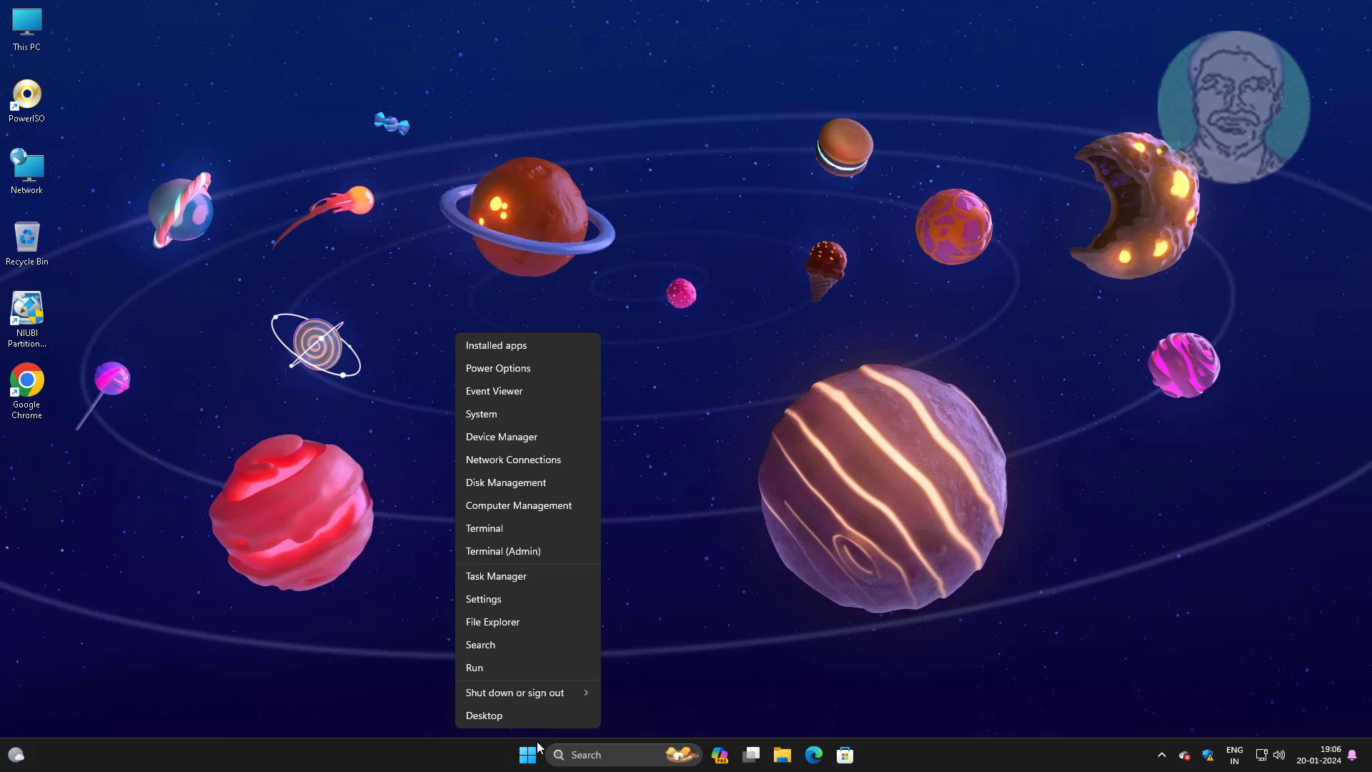
{"action": "left_click", "coordinate": [495, 451]}
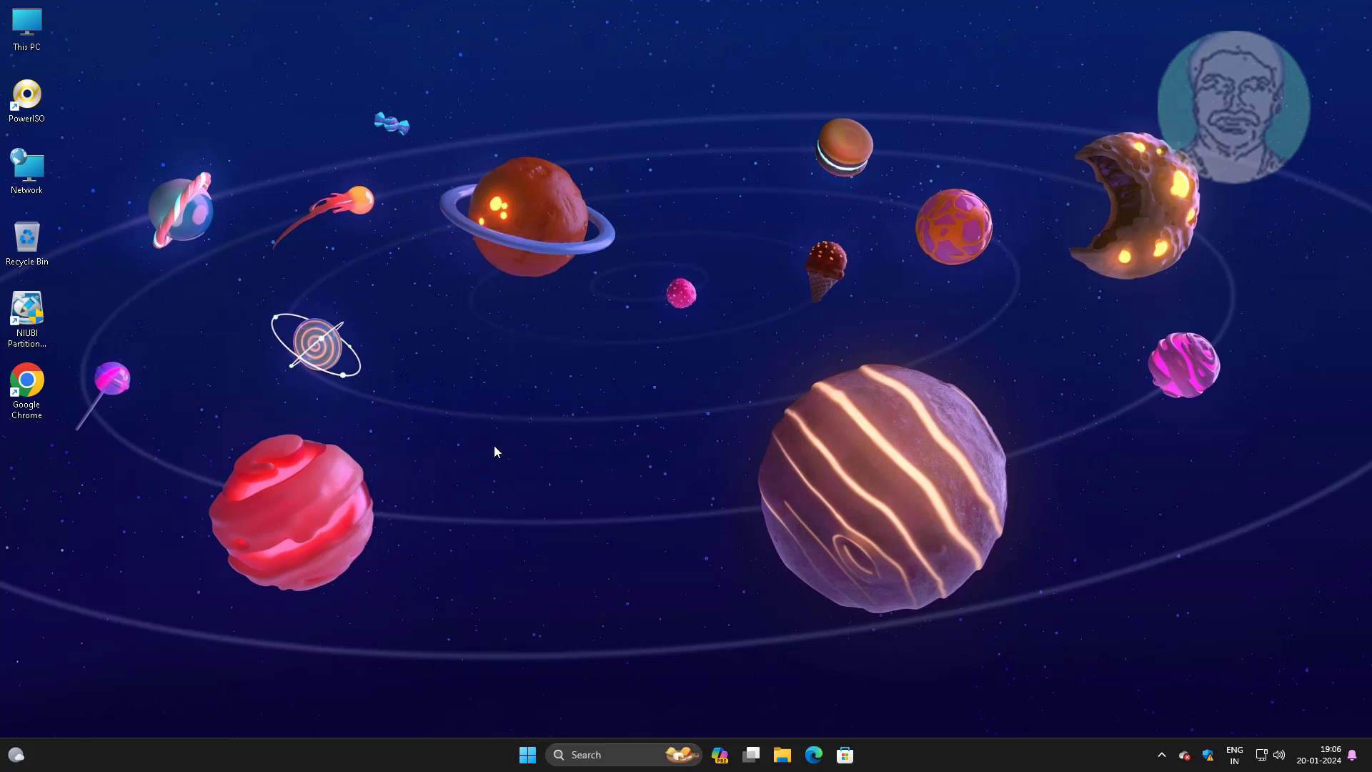
{"action": "mouse_move", "coordinate": [699, 584]}
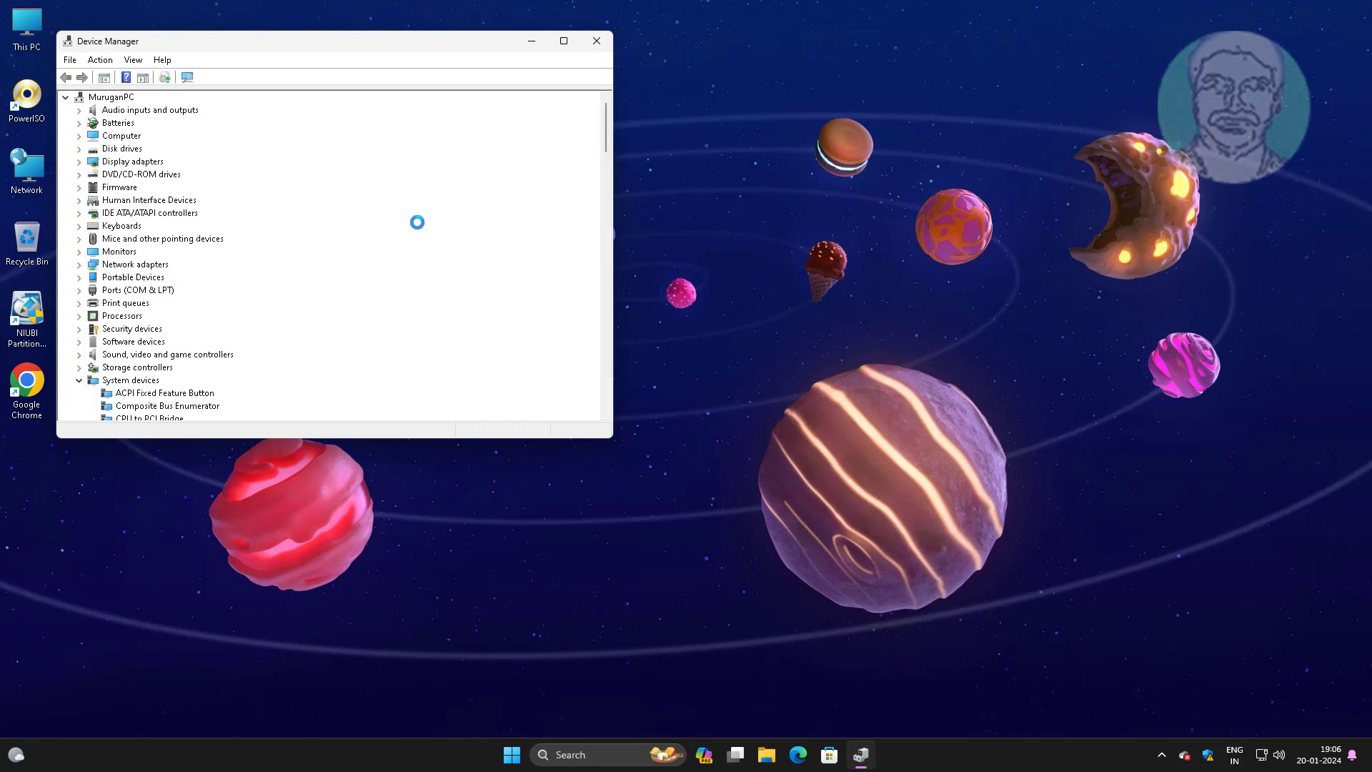
{"action": "mouse_move", "coordinate": [149, 242]}
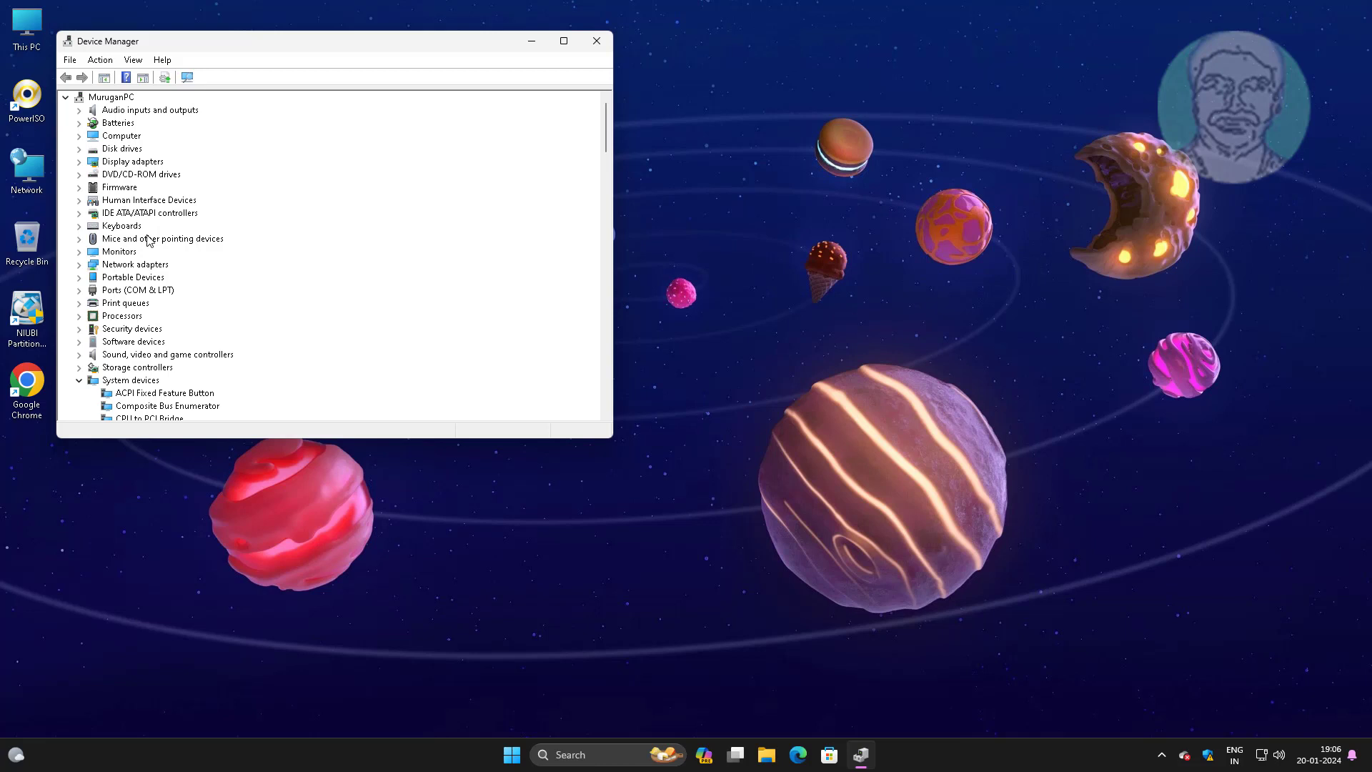
Uninstall the USB 3.10 eXtensible Host Controller under Universal Serial Bus controllers and close Device Manager
{"action": "left_click", "coordinate": [80, 385]}
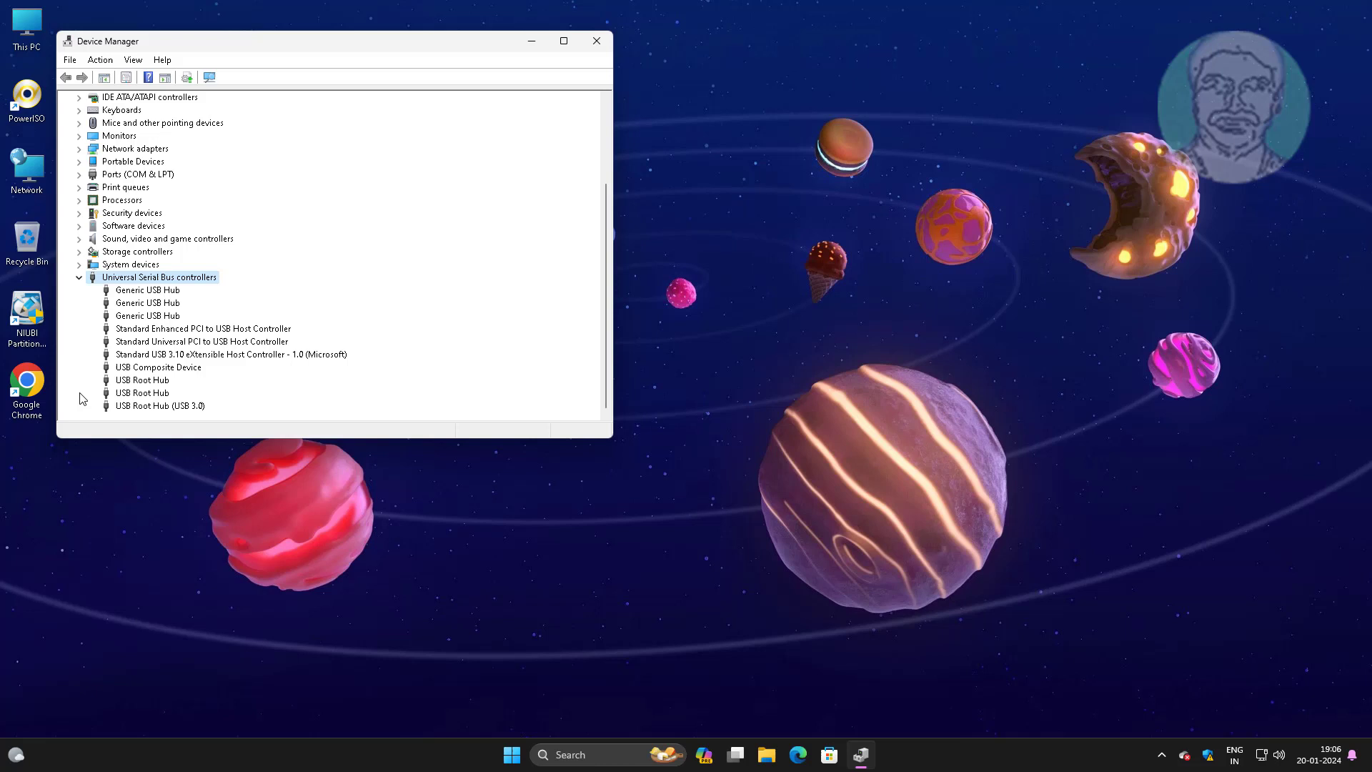
{"action": "left_click", "coordinate": [228, 354]}
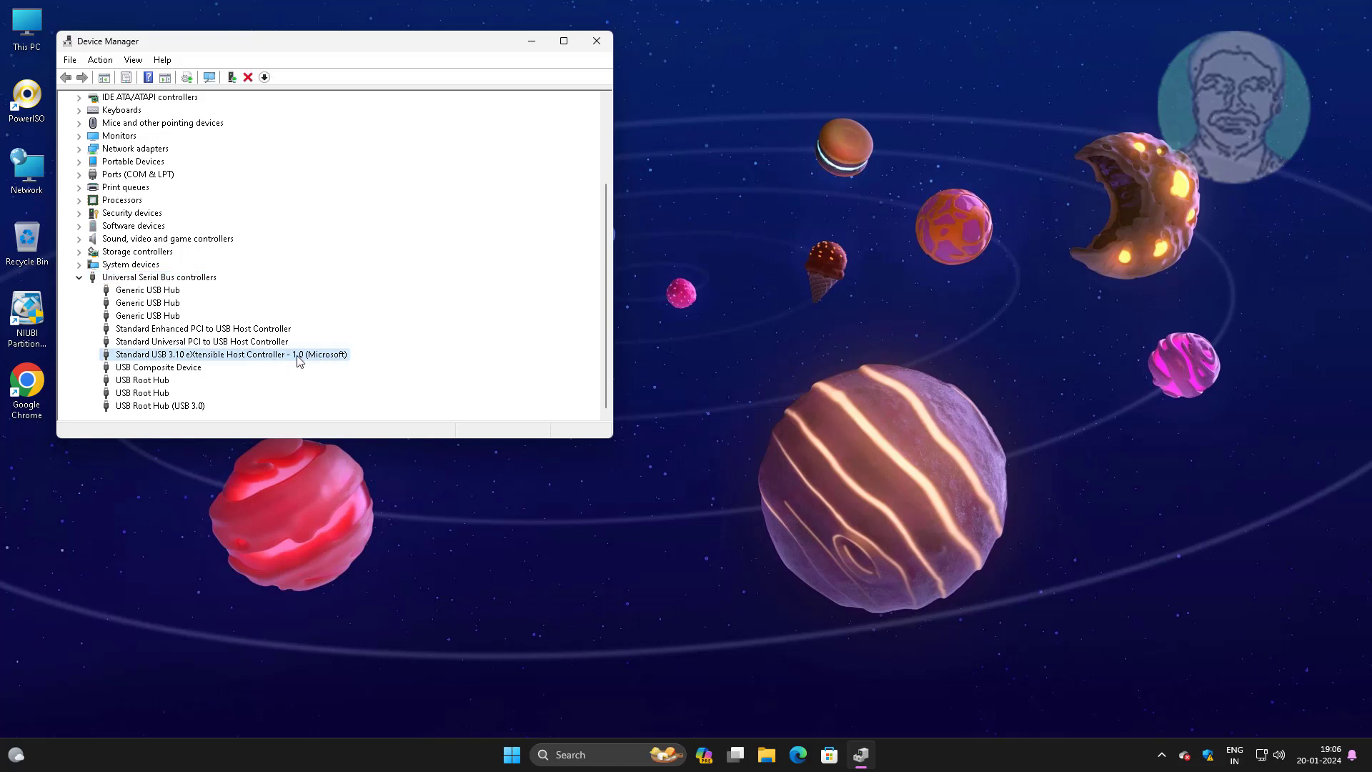
{"action": "right_click", "coordinate": [232, 353]}
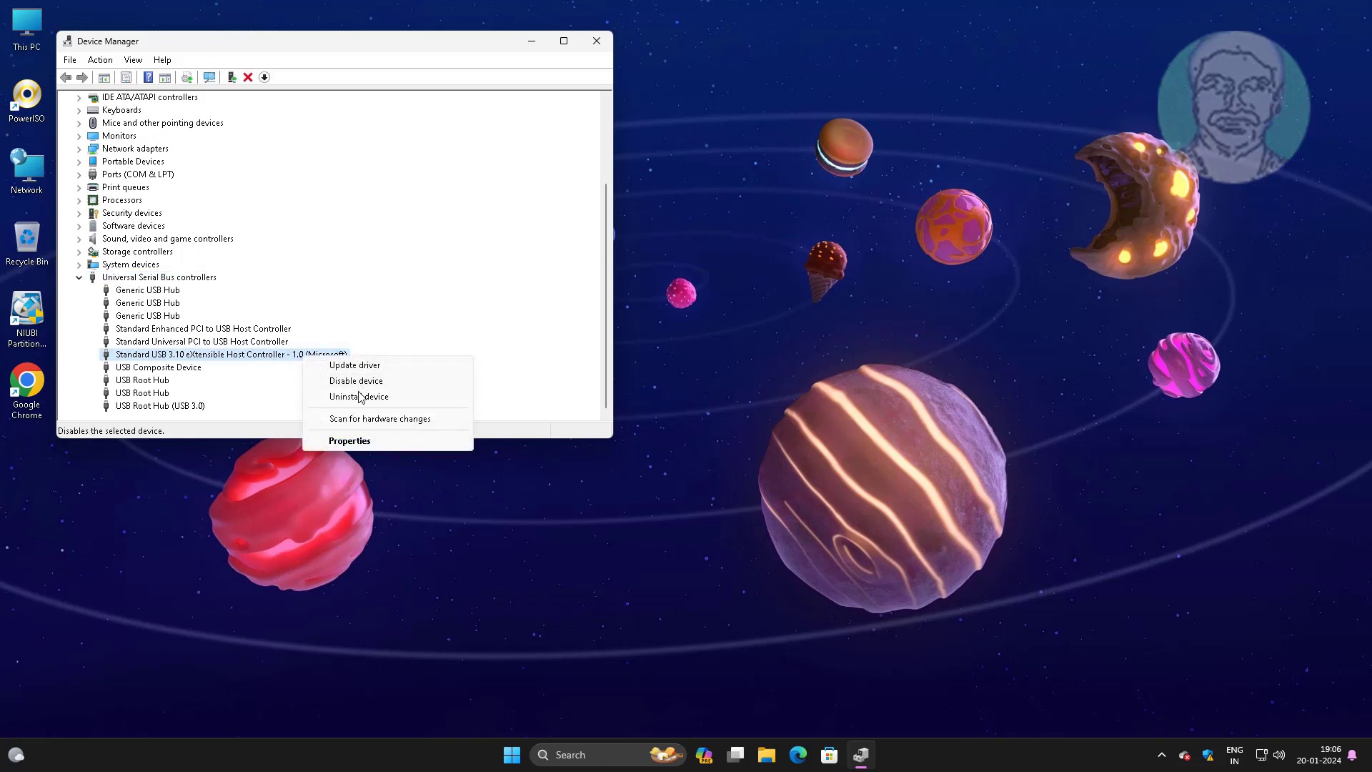
{"action": "left_click", "coordinate": [357, 396]}
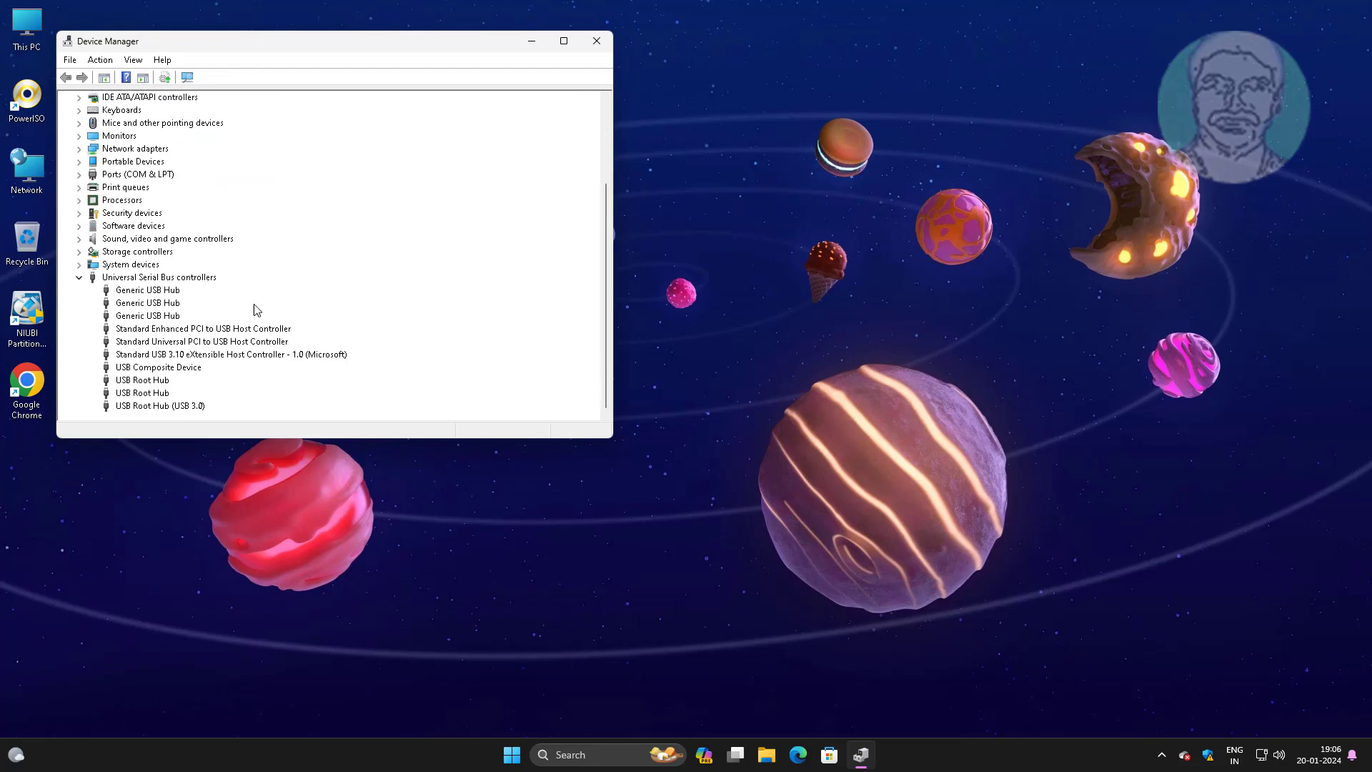
{"action": "left_click", "coordinate": [596, 40]}
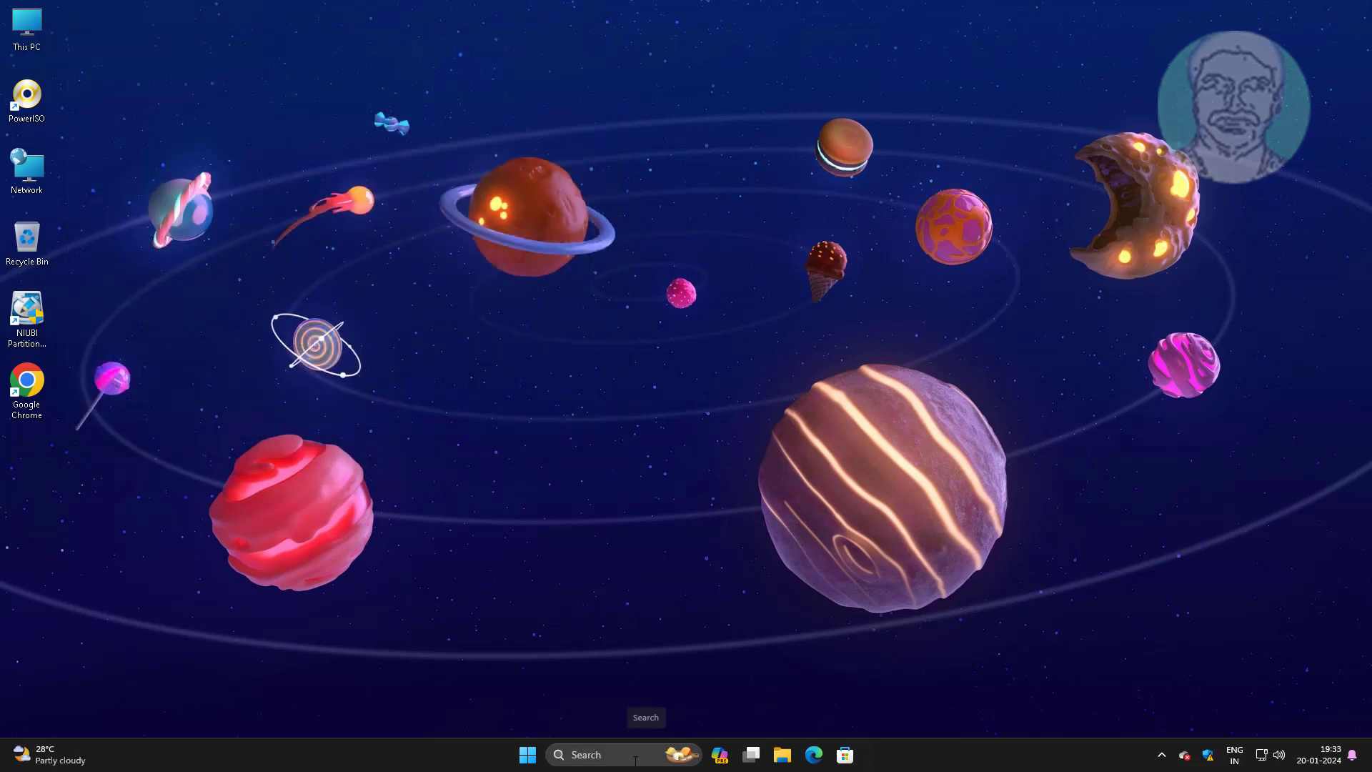
In advanced power settings, set USB selective suspend to Disabled for the High performance plan
{"action": "type", "text": "ed"}
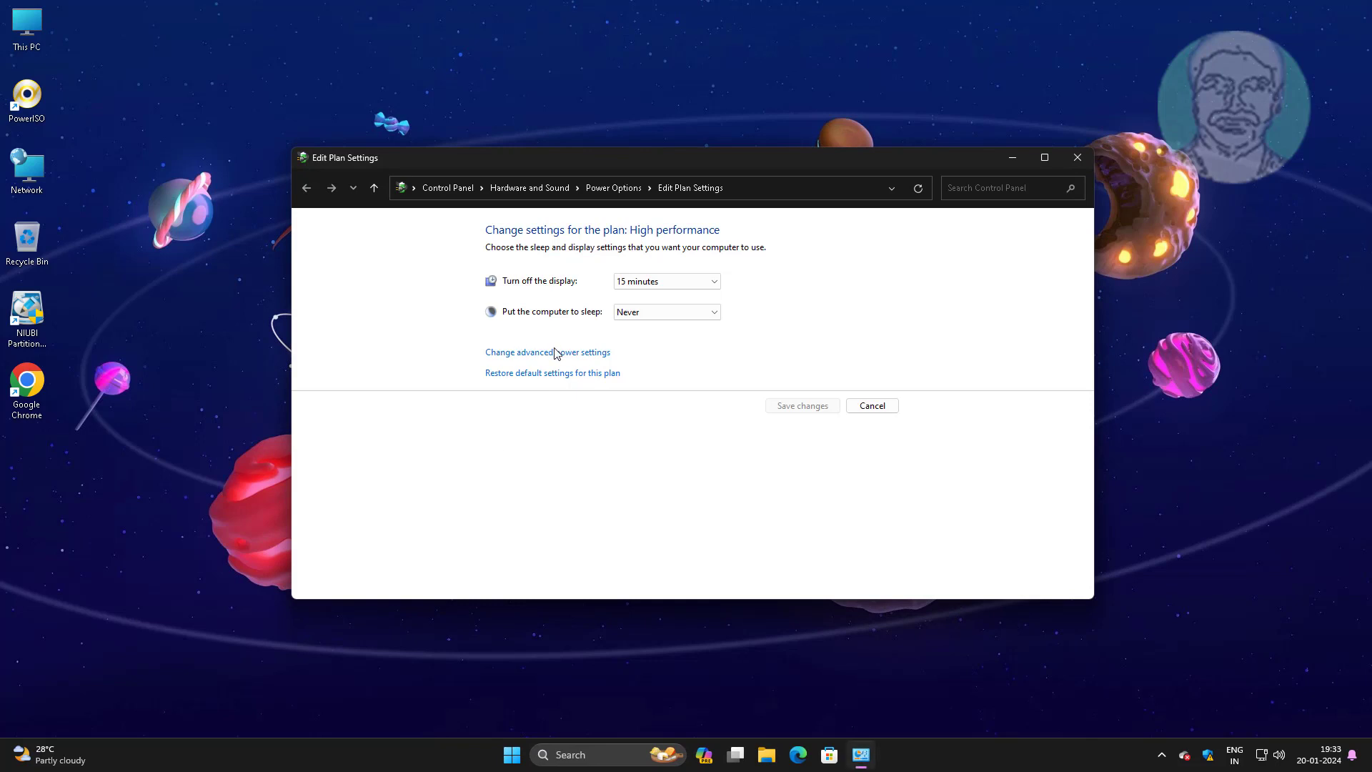
{"action": "left_click", "coordinate": [548, 351]}
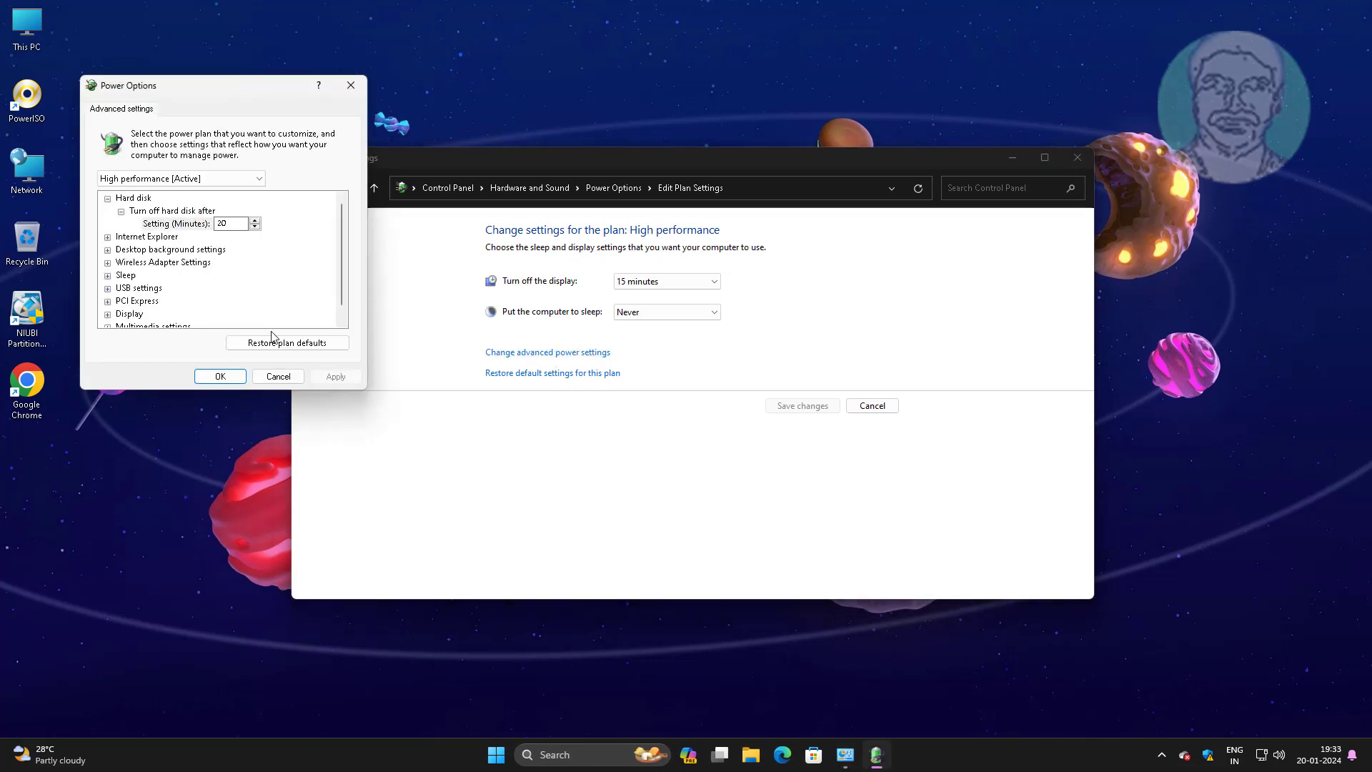
{"action": "left_click", "coordinate": [139, 287]}
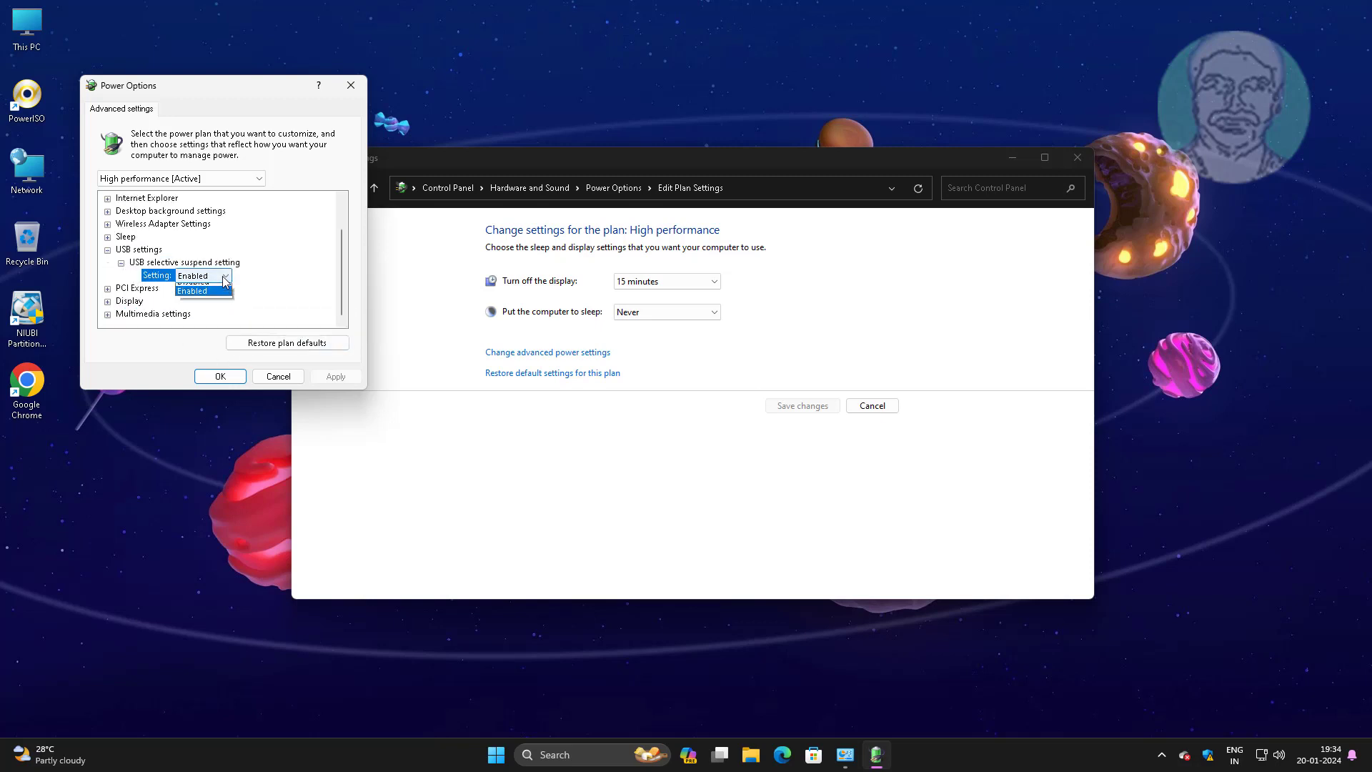
{"action": "left_click", "coordinate": [190, 290]}
{"action": "type", "text": "regedit"}
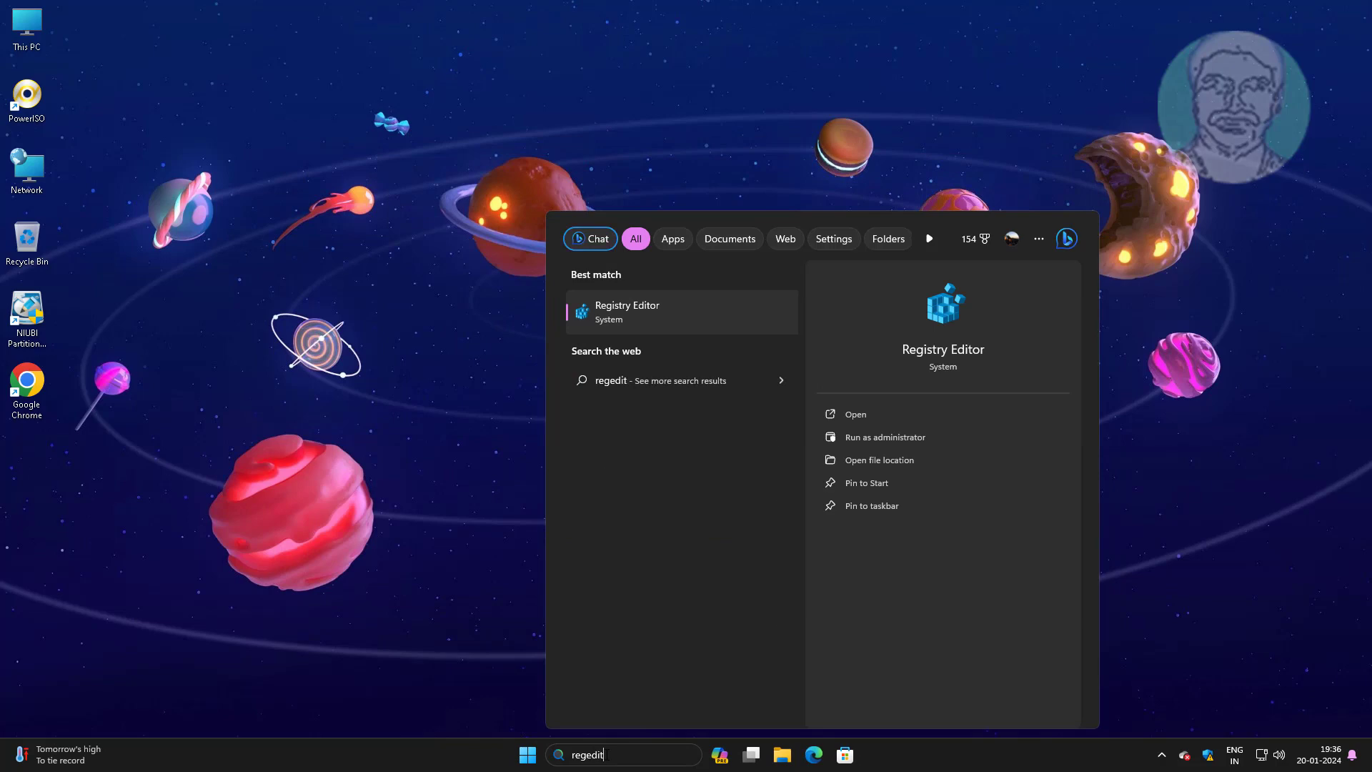
Run Registry Editor as administrator and approve the User Account Control prompt
{"action": "right_click", "coordinate": [626, 311]}
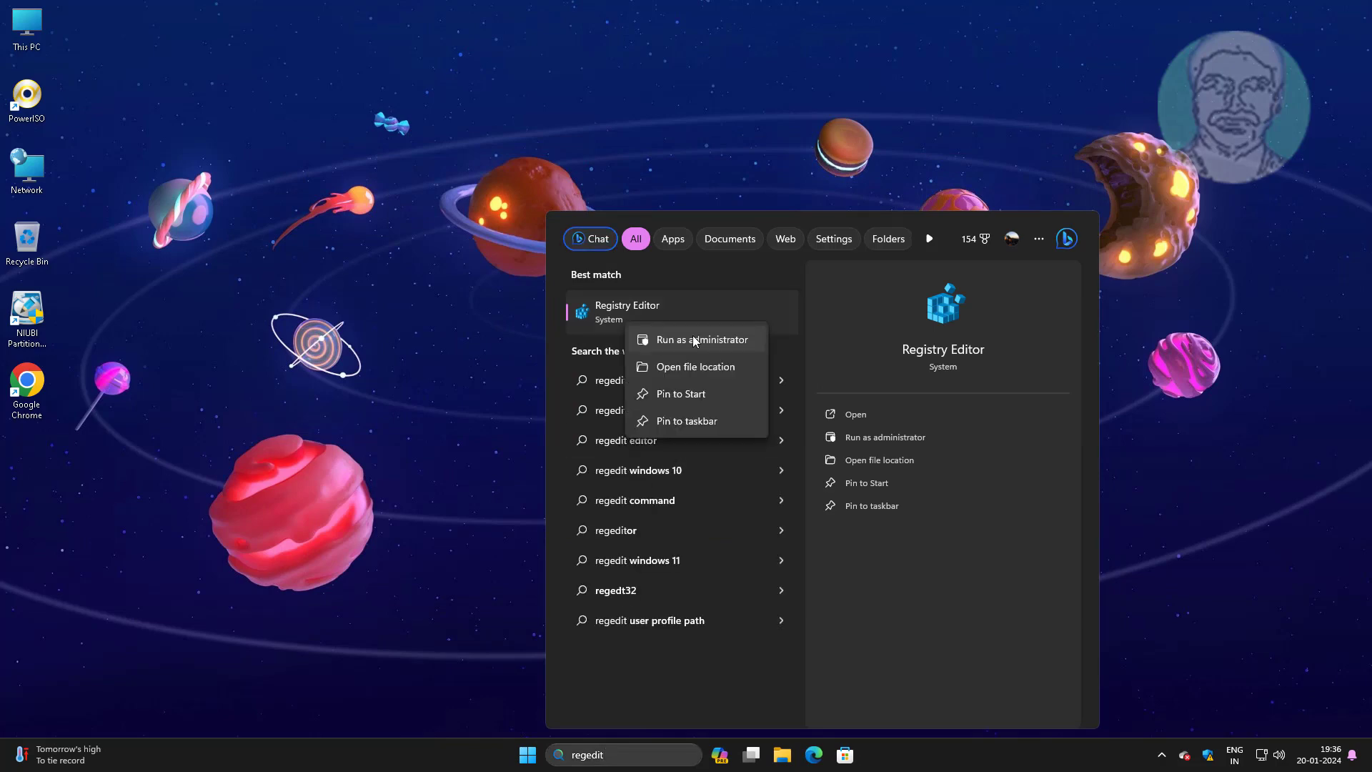
{"action": "left_click", "coordinate": [701, 341]}
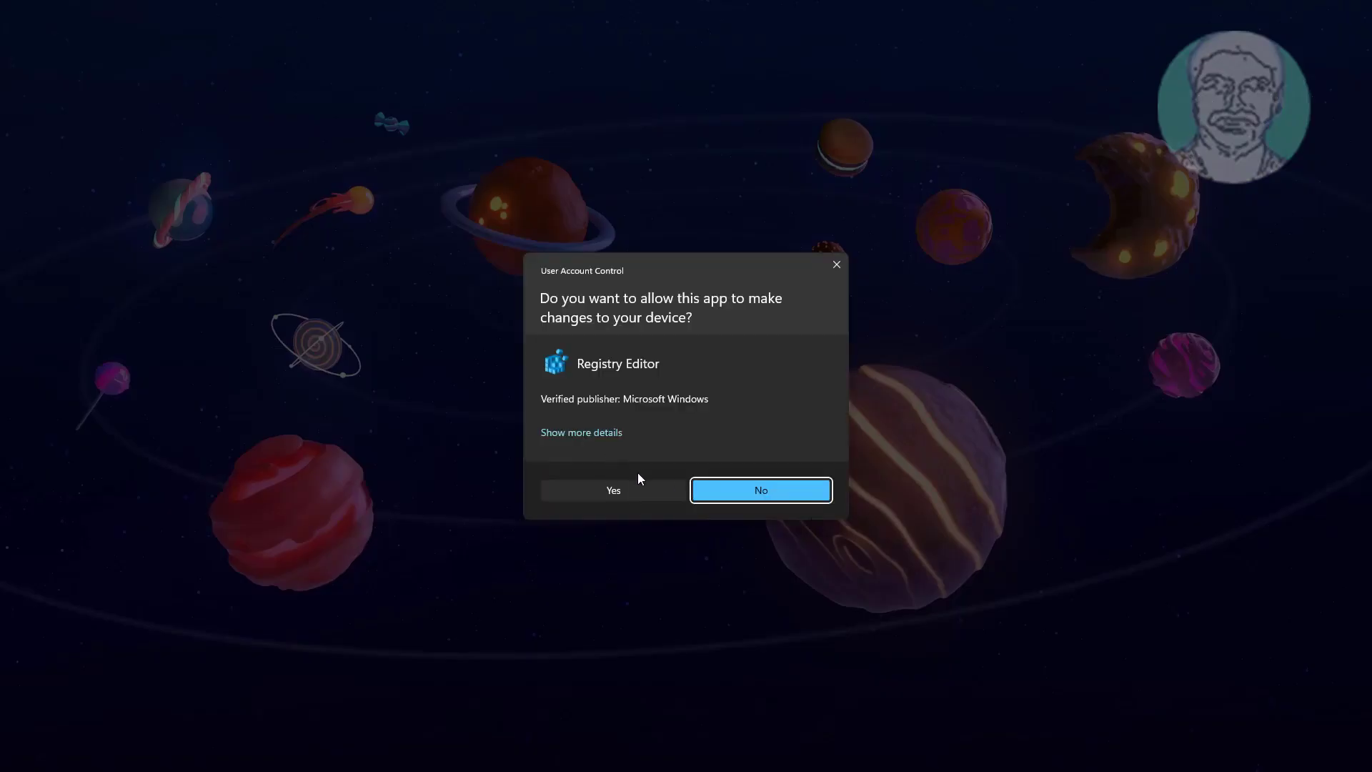
{"action": "left_click", "coordinate": [613, 490]}
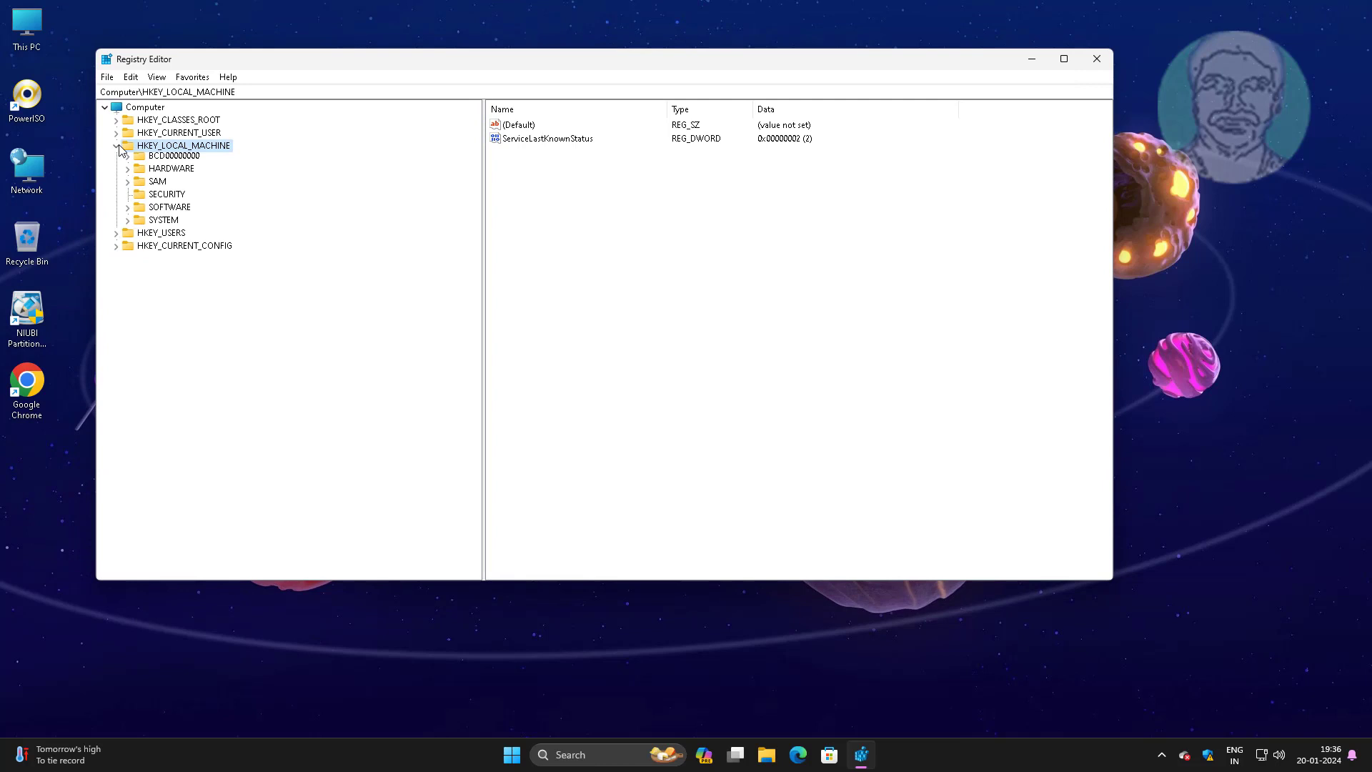
Navigate HKEY_LOCAL_MACHINE\SYSTEM\CurrentControlSet\Services and select the USBSTOR key
{"action": "left_click", "coordinate": [116, 146]}
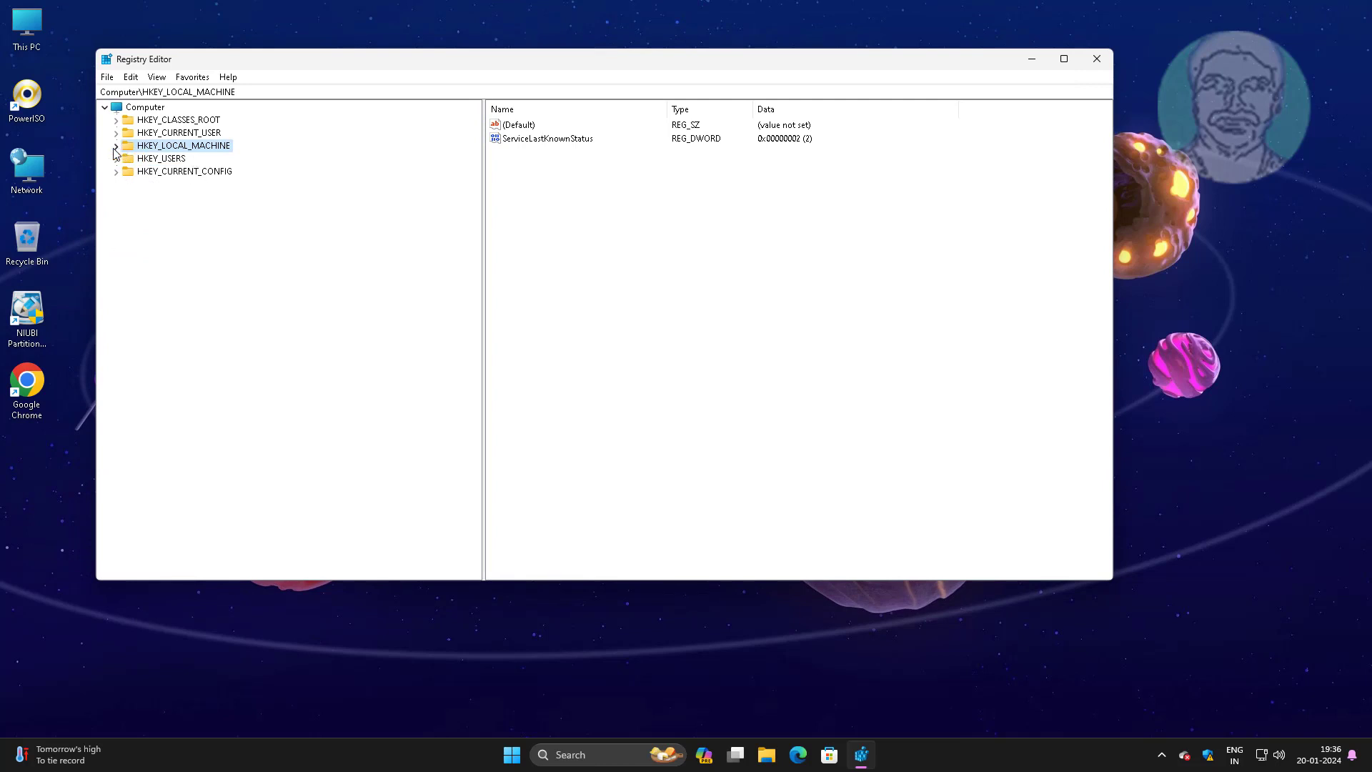
{"action": "left_click", "coordinate": [116, 146]}
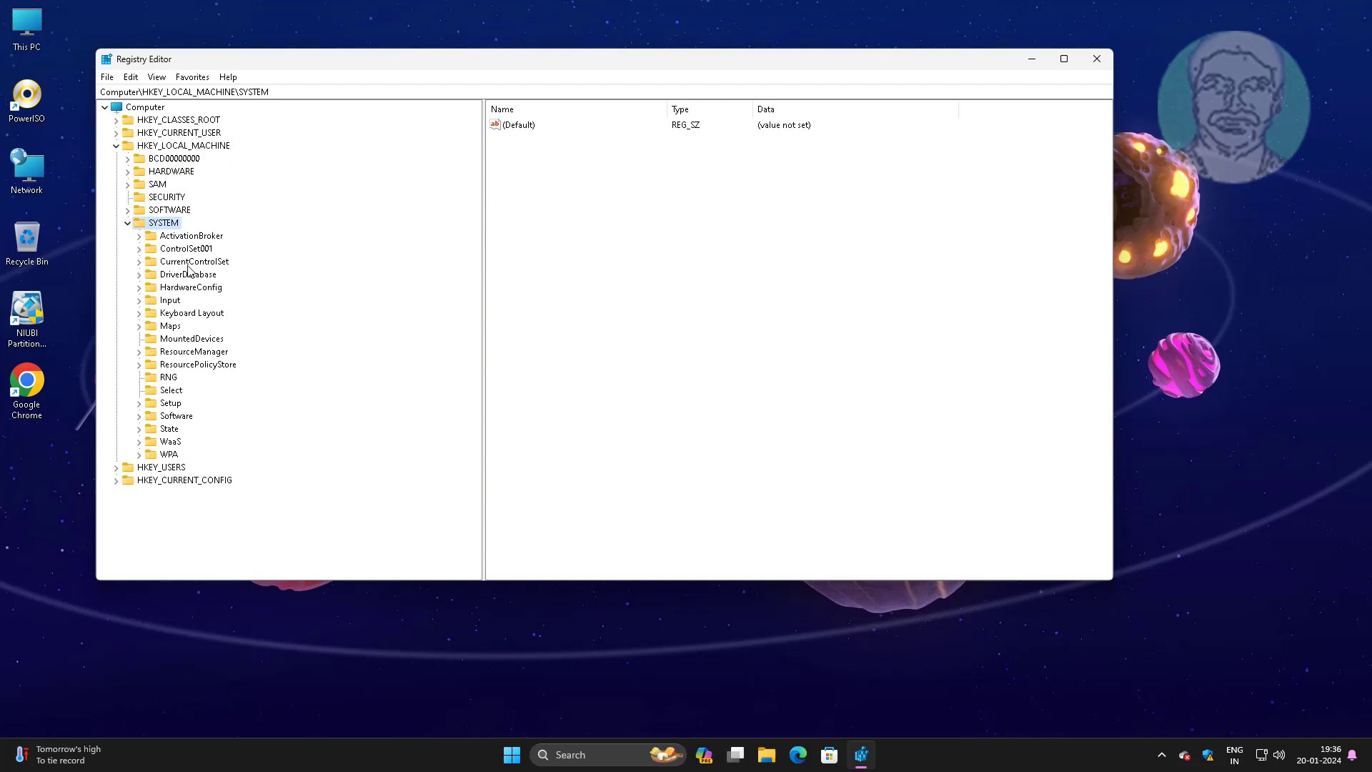
{"action": "left_click", "coordinate": [139, 260]}
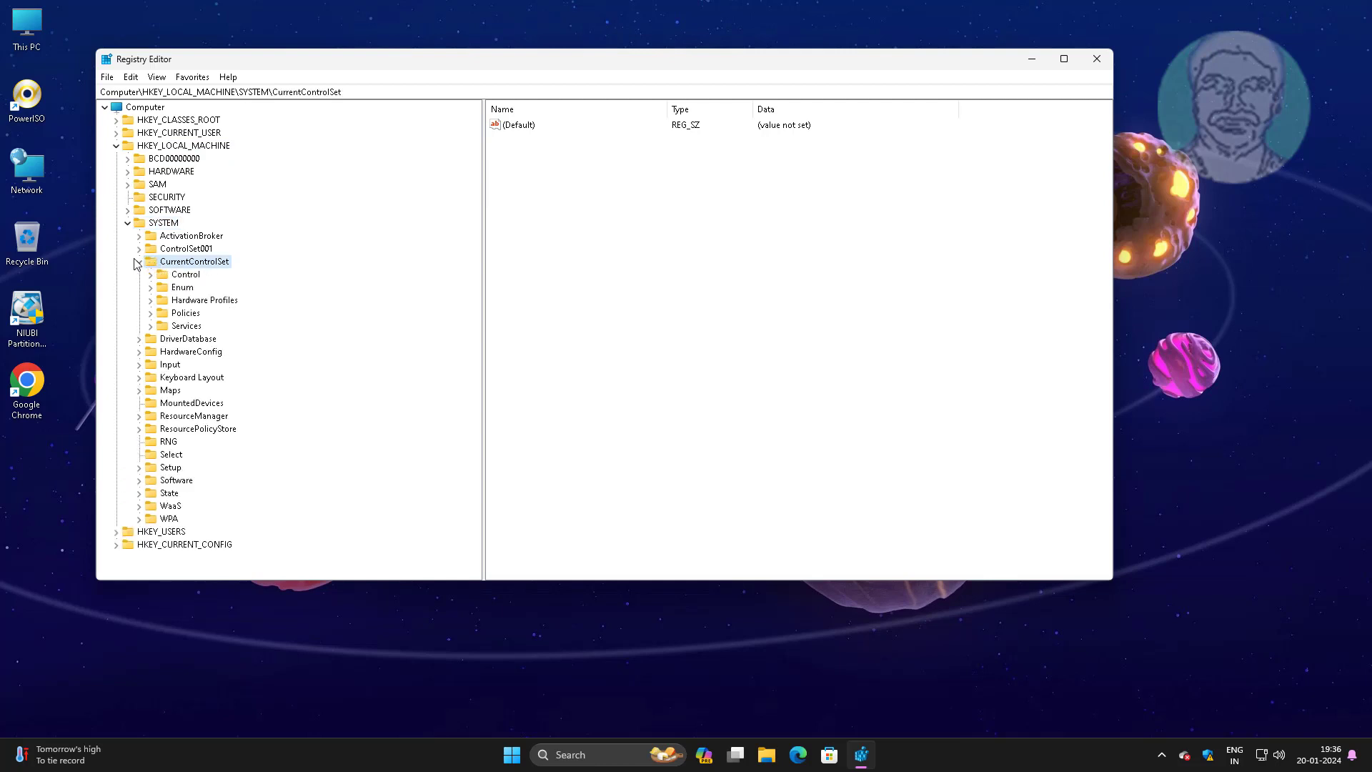
{"action": "left_click", "coordinate": [139, 260]}
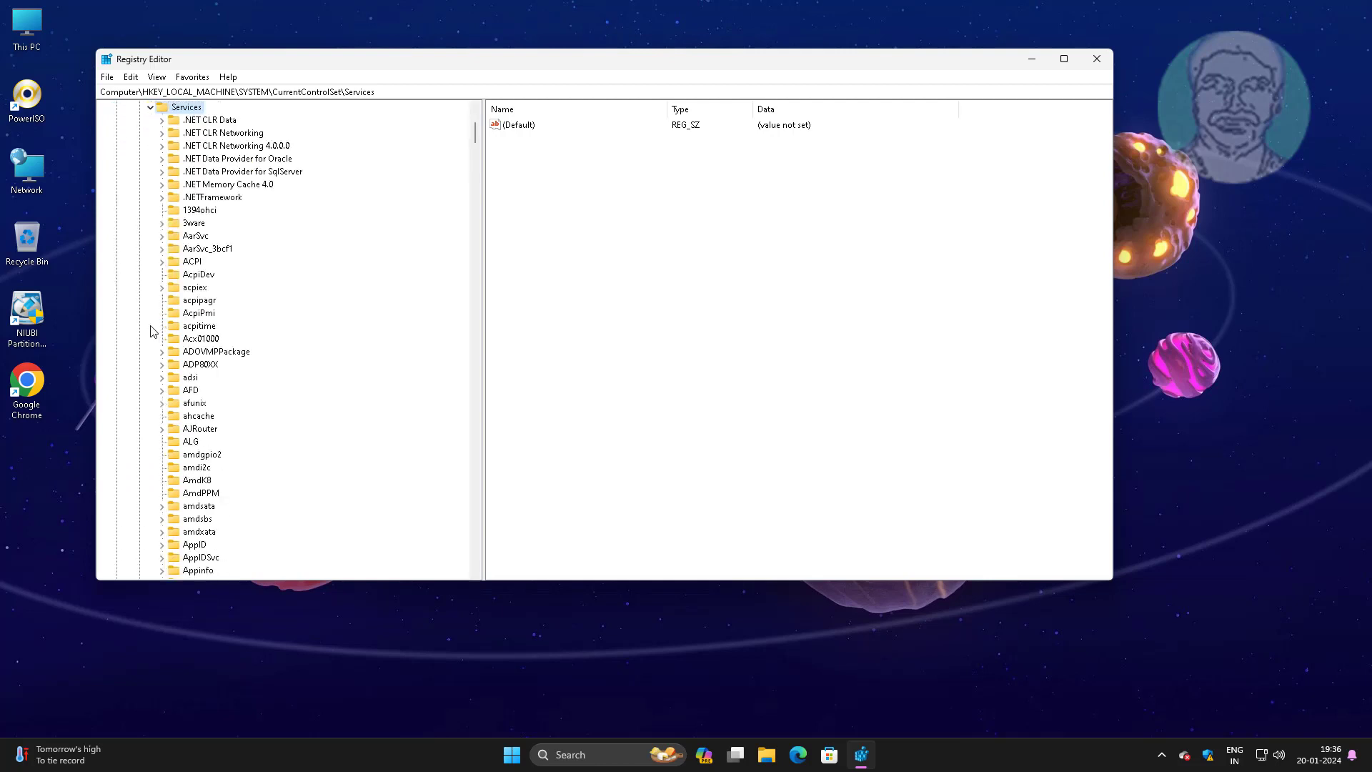
{"action": "mouse_move", "coordinate": [180, 345]}
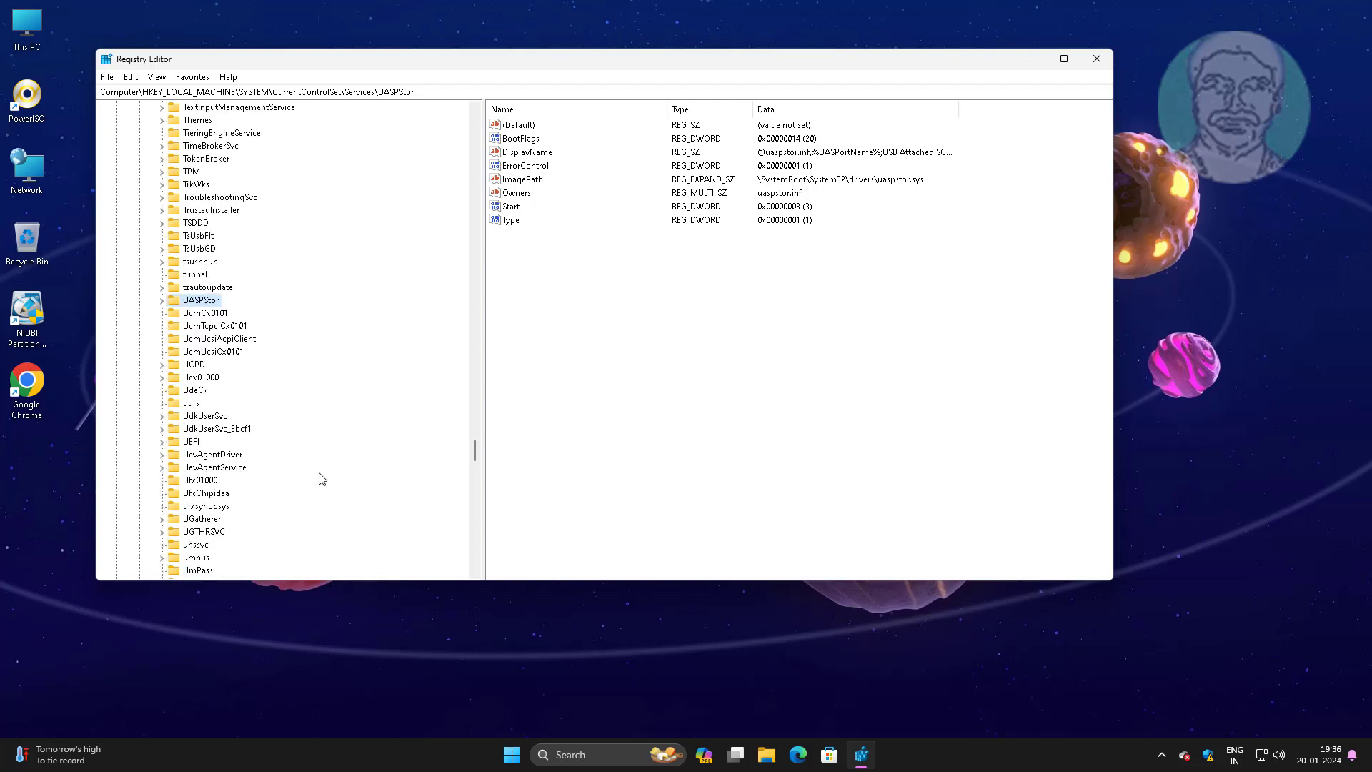
{"action": "scroll", "scroll_direction": "down", "scroll_amount": 3}
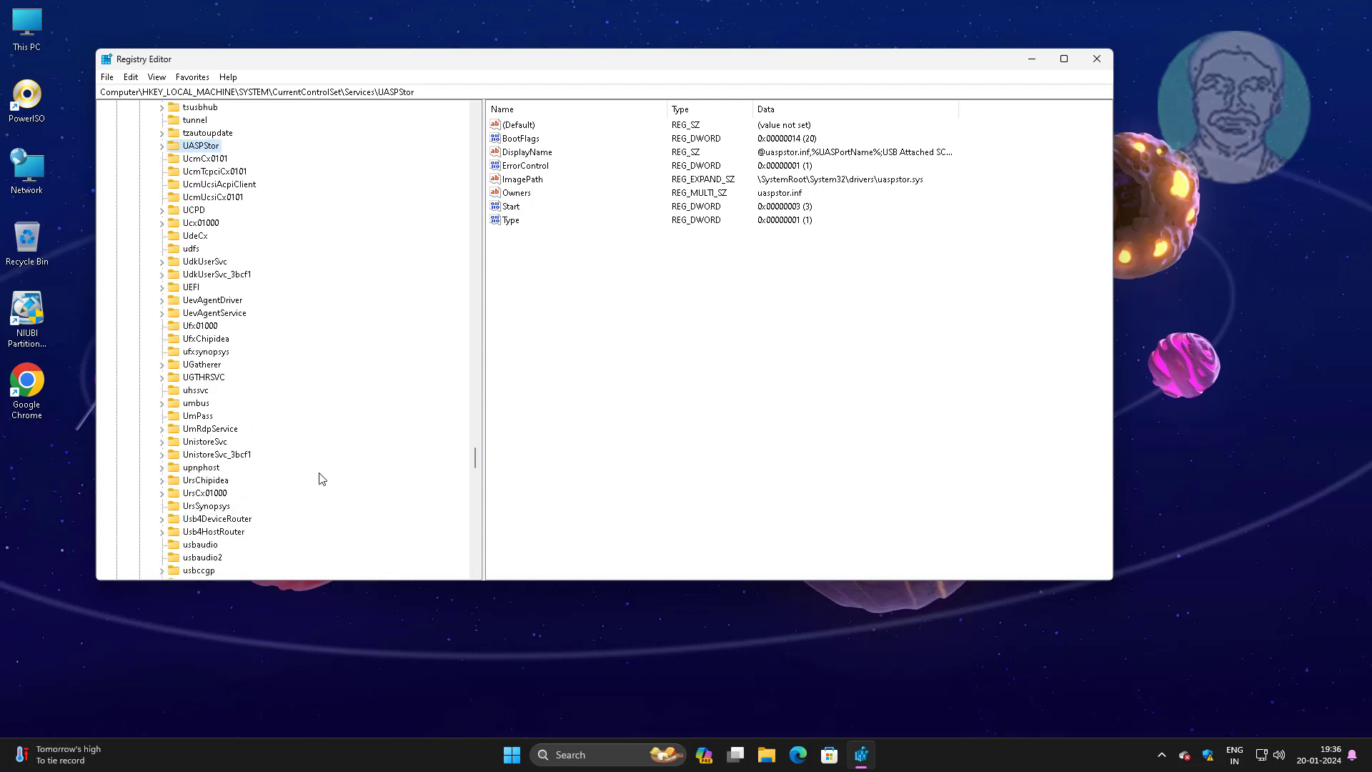
{"action": "scroll", "scroll_direction": "down", "scroll_amount": 3}
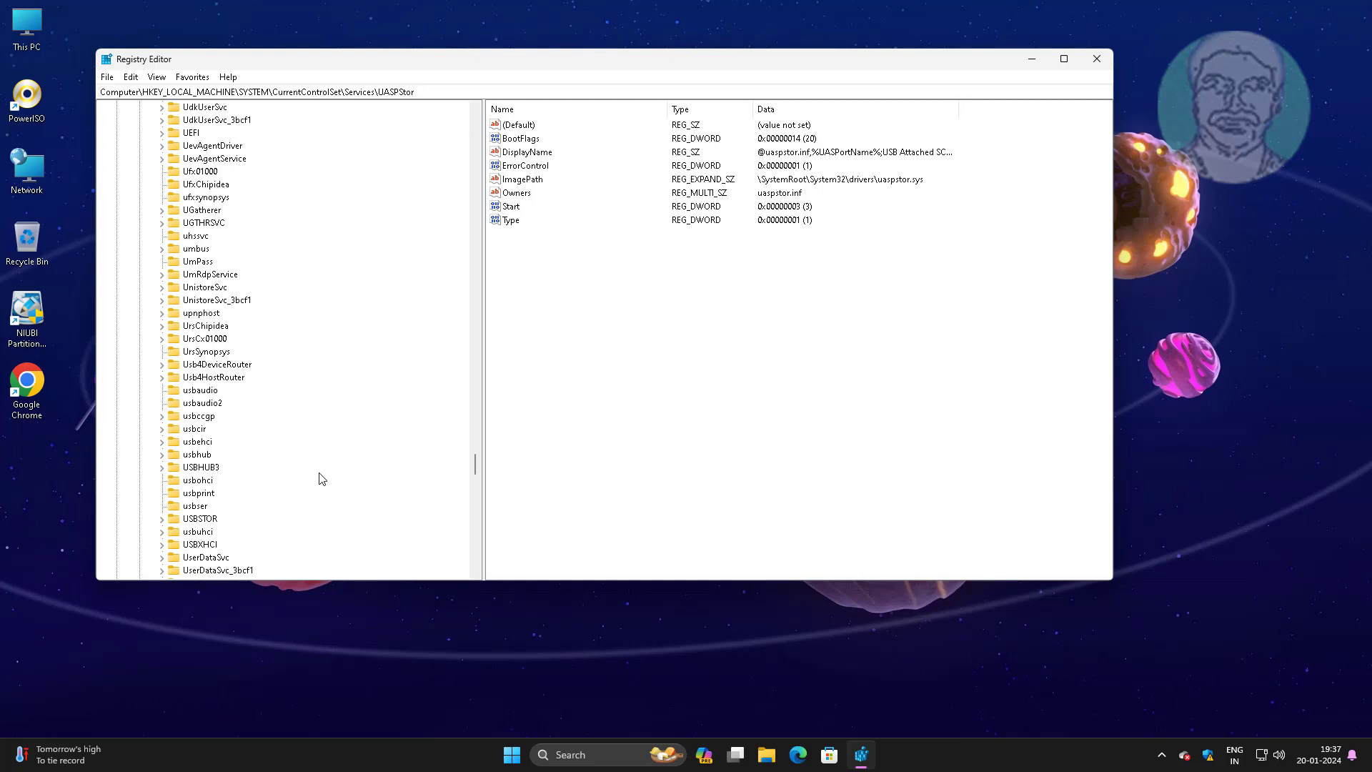
{"action": "mouse_move", "coordinate": [270, 502]}
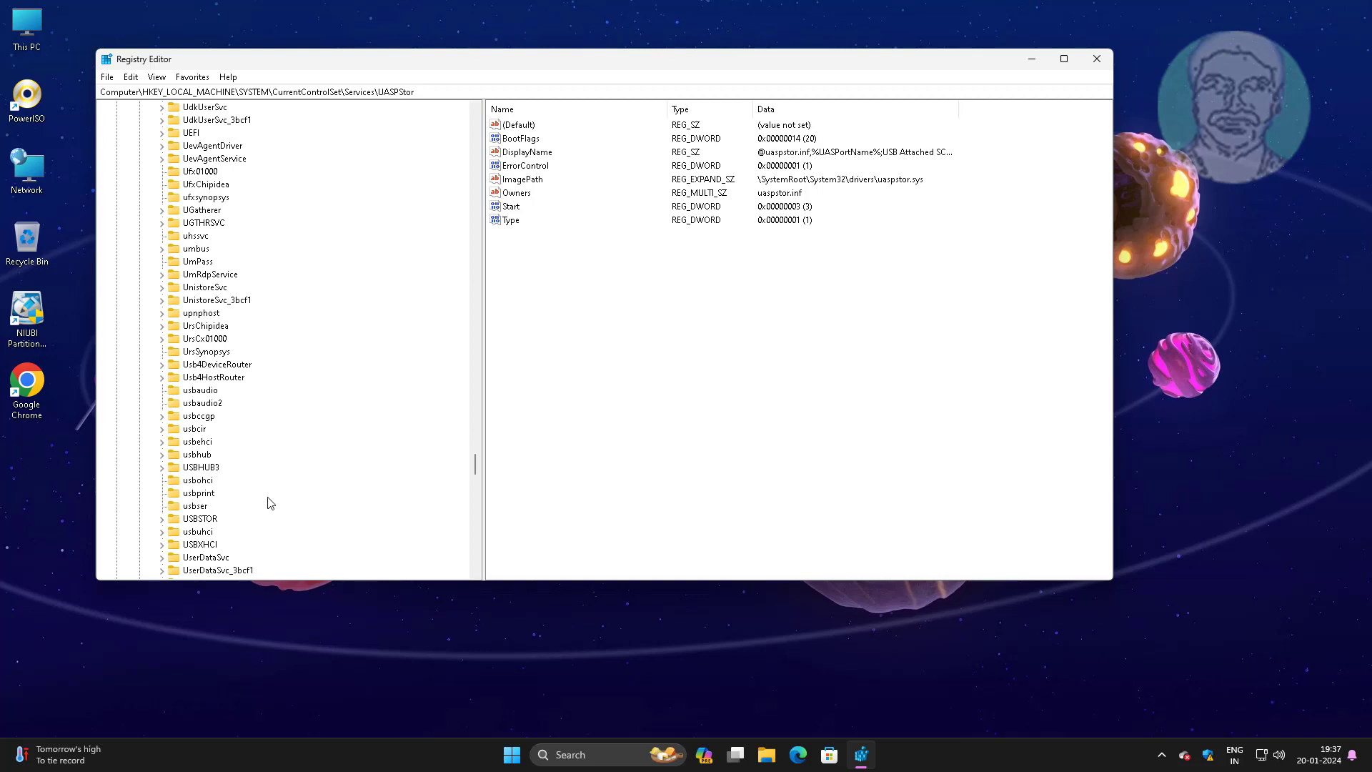
{"action": "left_click", "coordinate": [200, 518]}
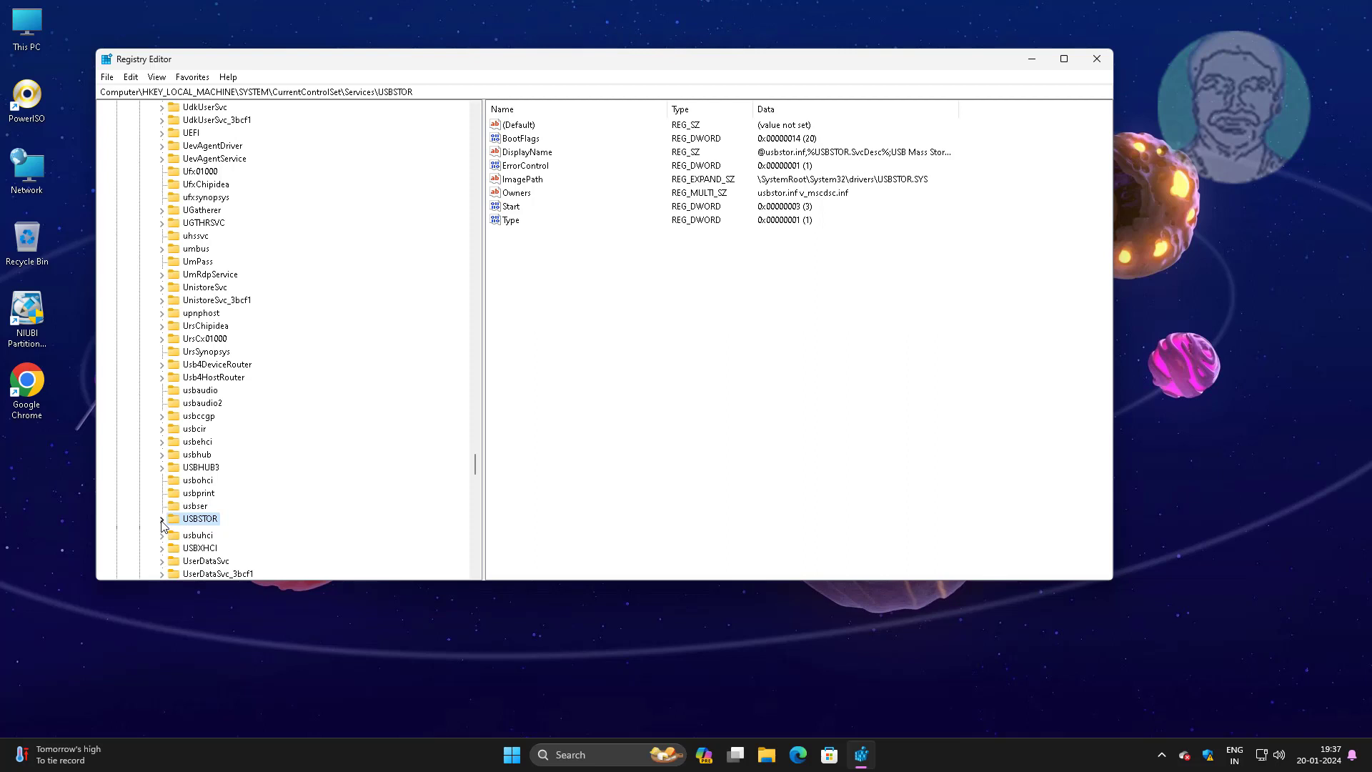
Change USBSTOR's ErrorControl value data from 1 to 3 and confirm
{"action": "left_click", "coordinate": [162, 517]}
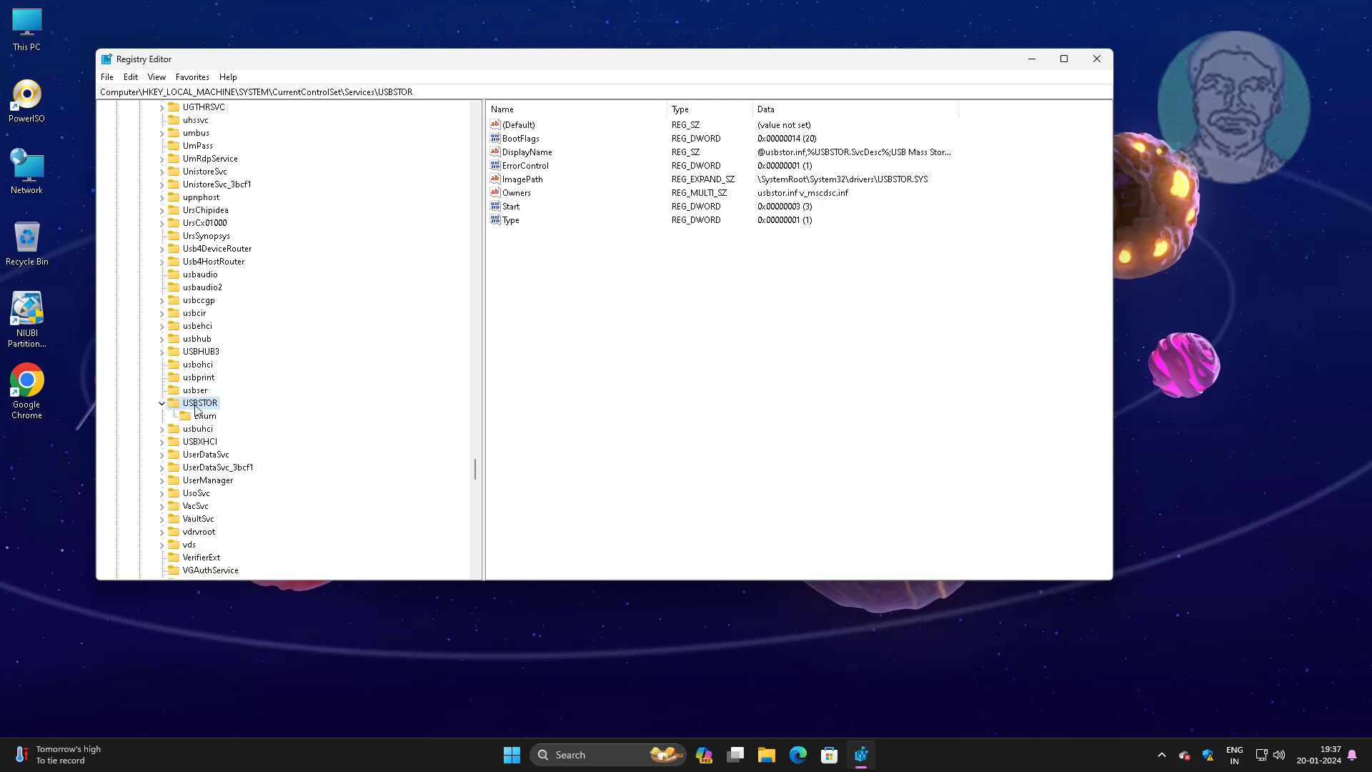
{"action": "mouse_move", "coordinate": [508, 180]}
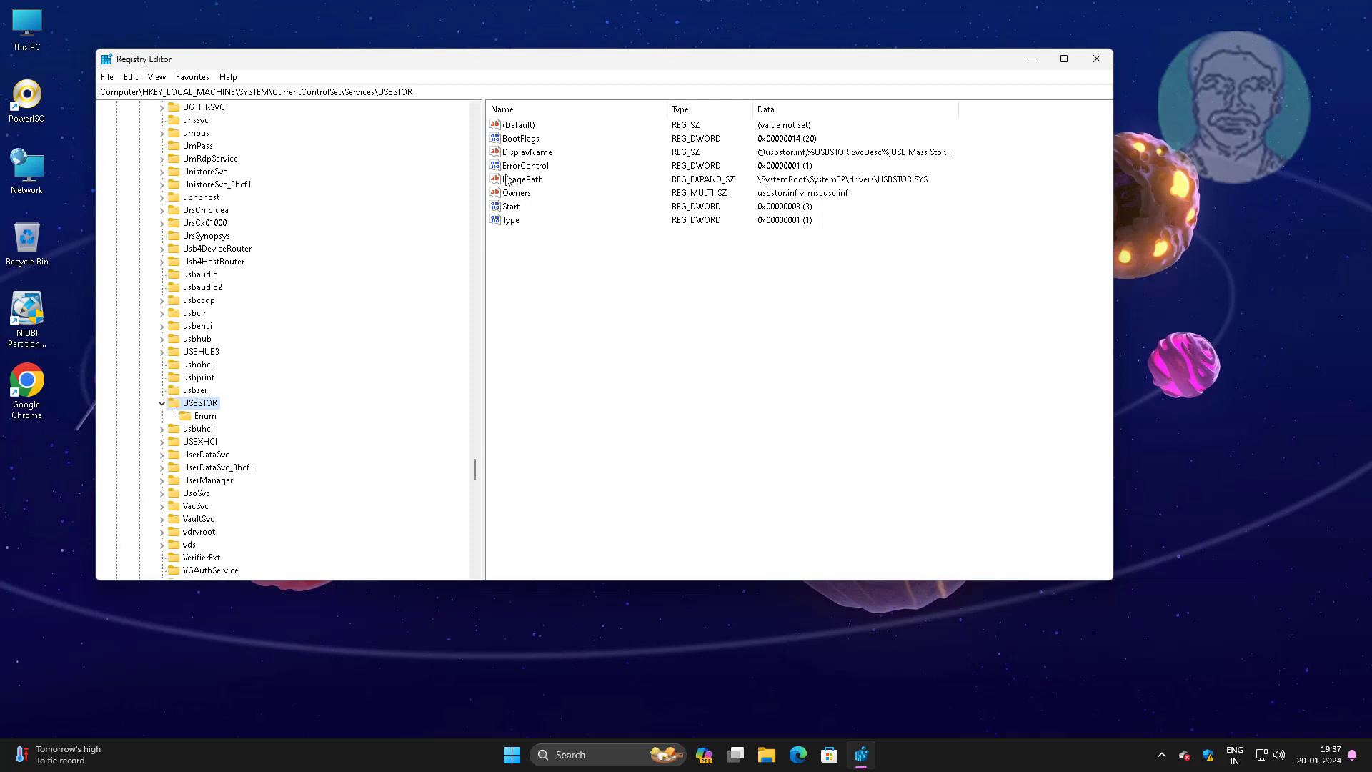
{"action": "double_click", "coordinate": [526, 166]}
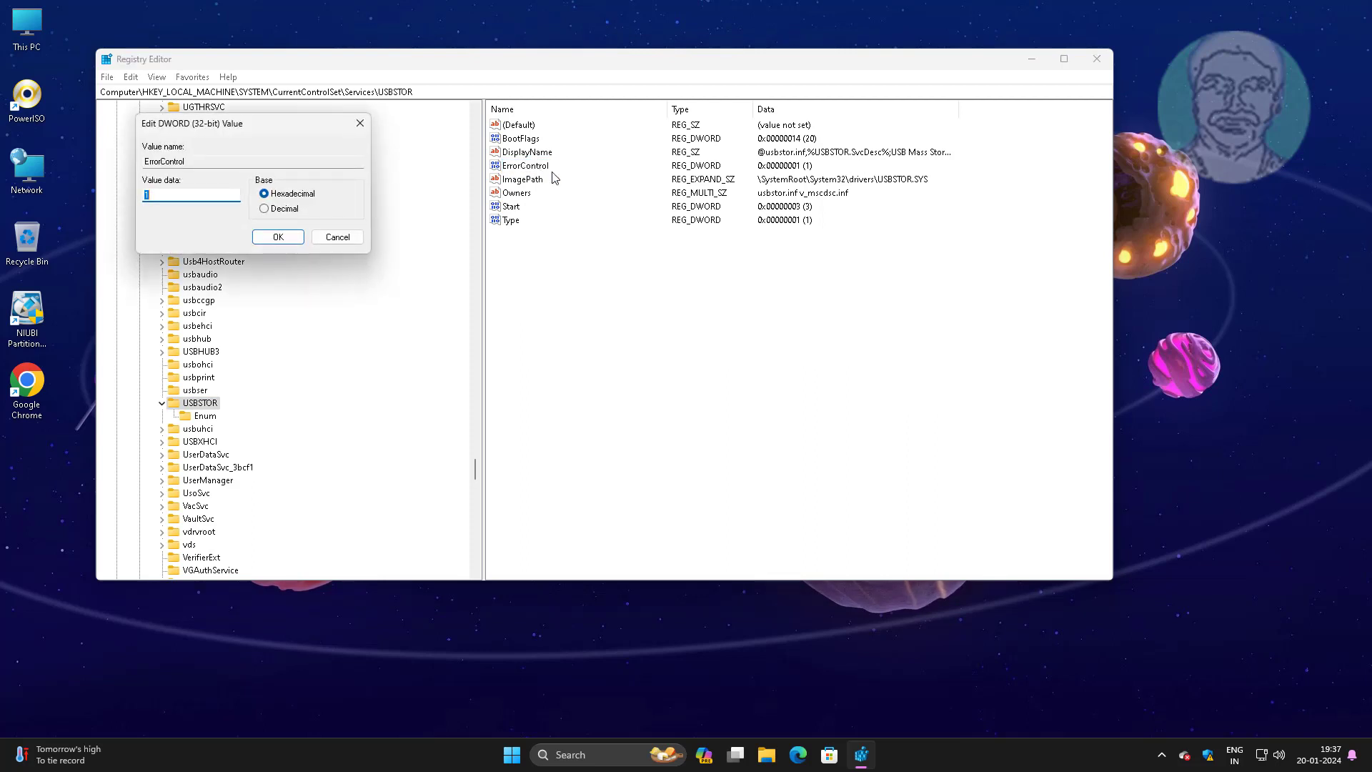
{"action": "mouse_move", "coordinate": [348, 217]}
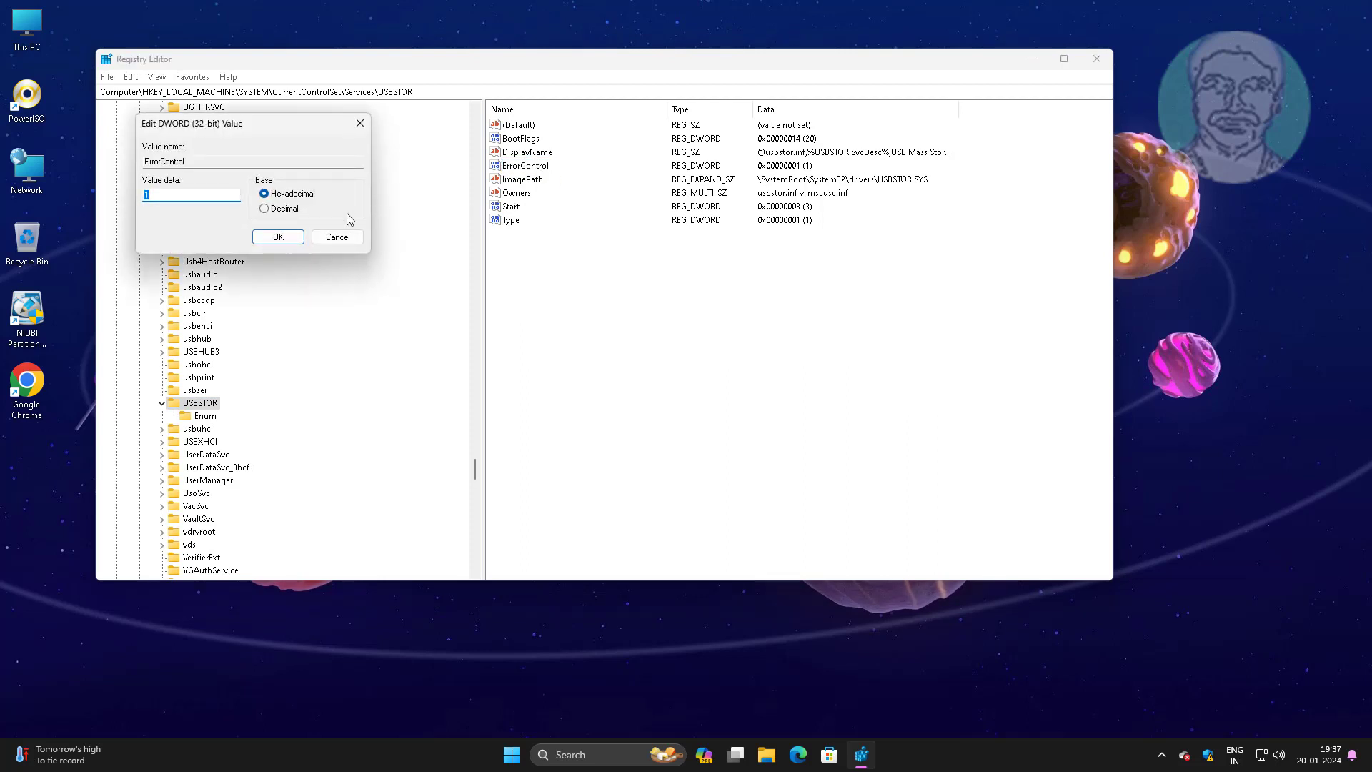
{"action": "left_click", "coordinate": [278, 235]}
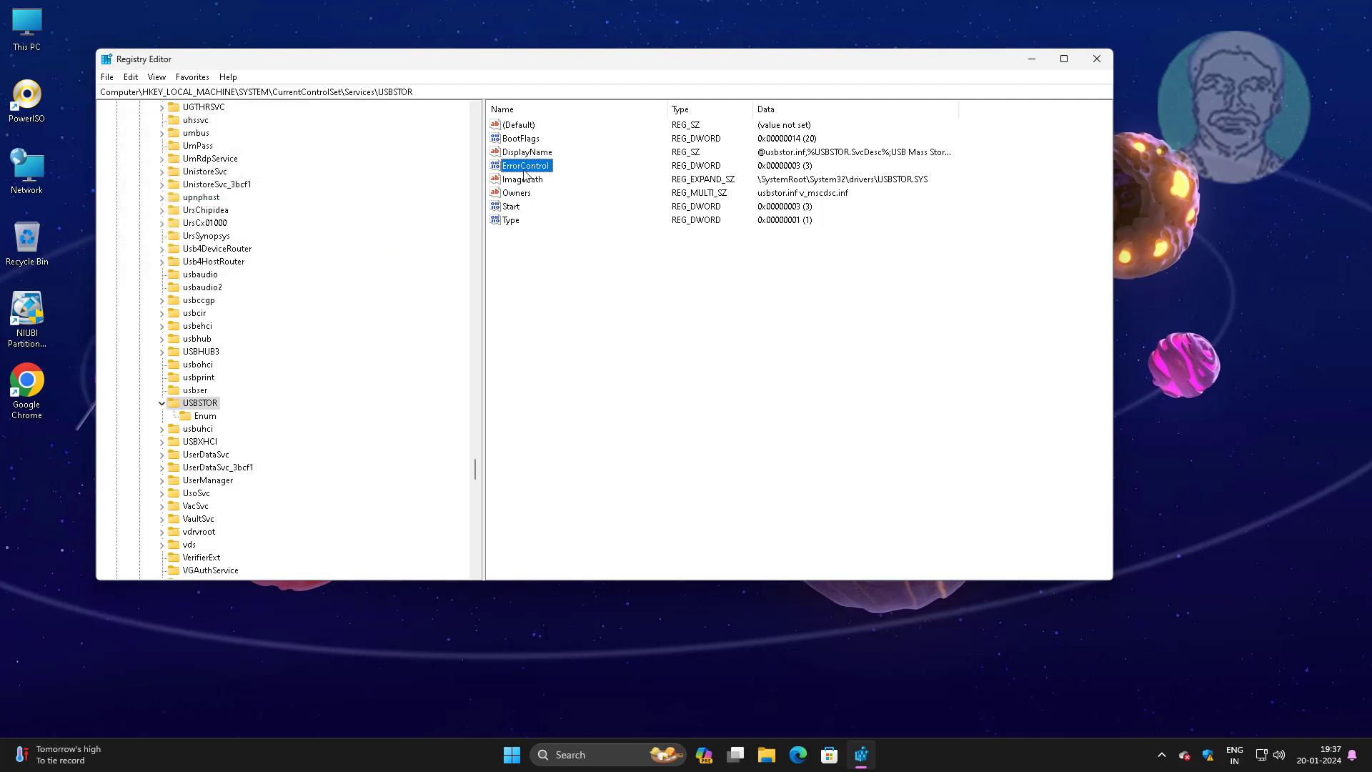
{"action": "mouse_move", "coordinate": [544, 173]}
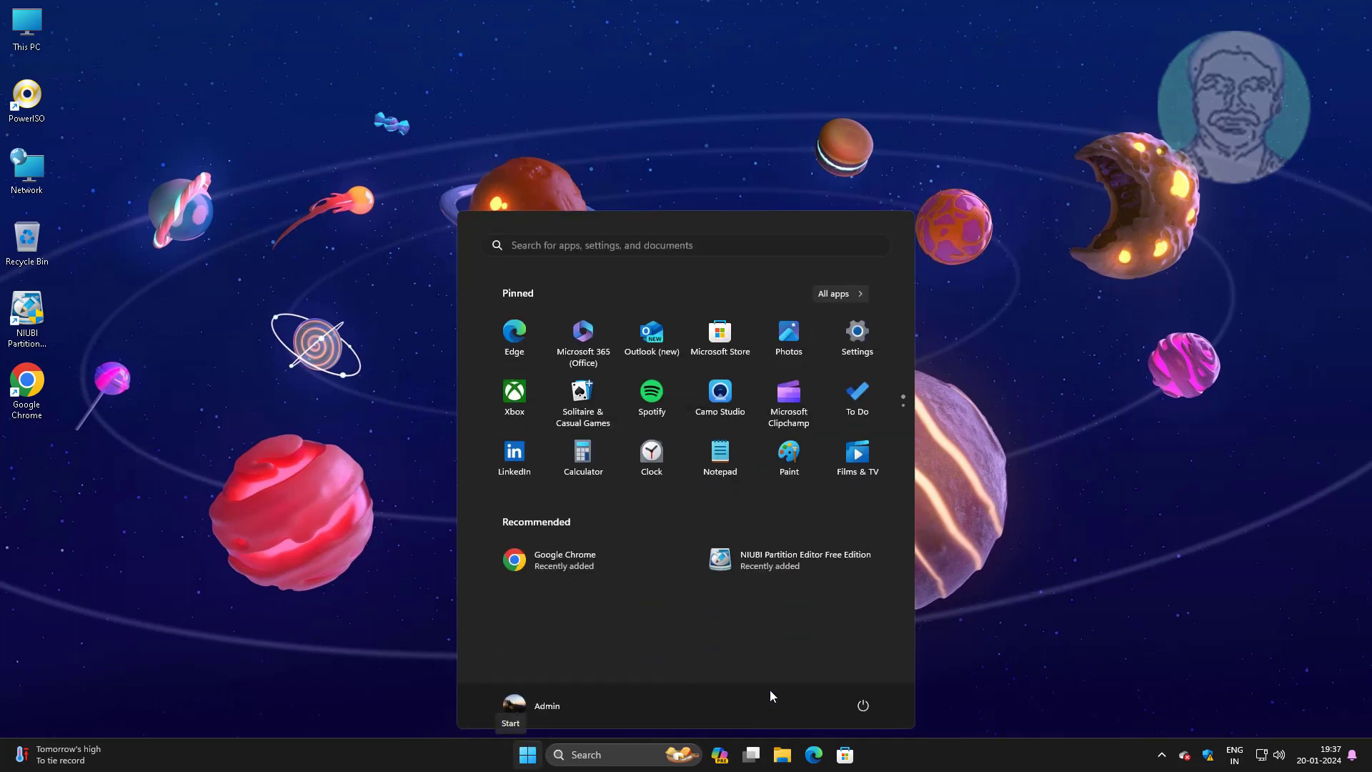
{"action": "mouse_move", "coordinate": [862, 704]}
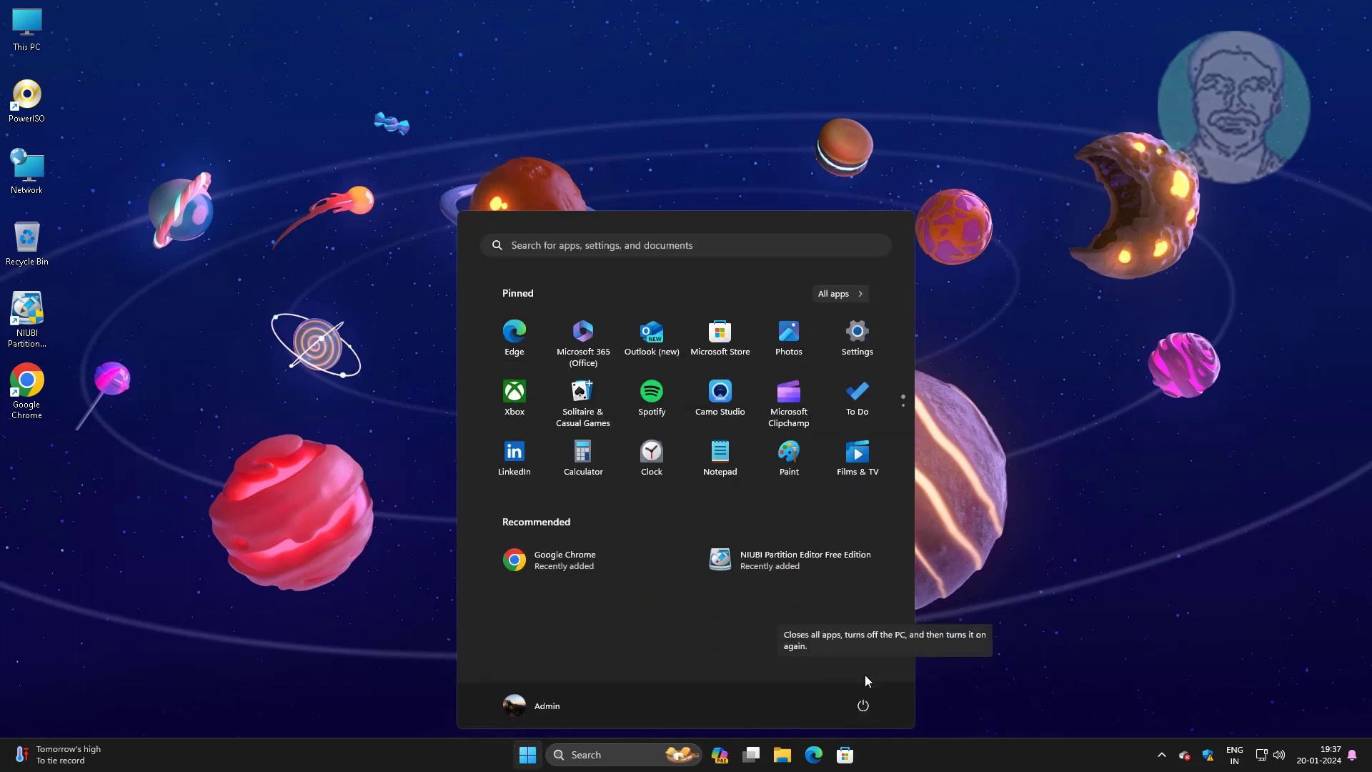